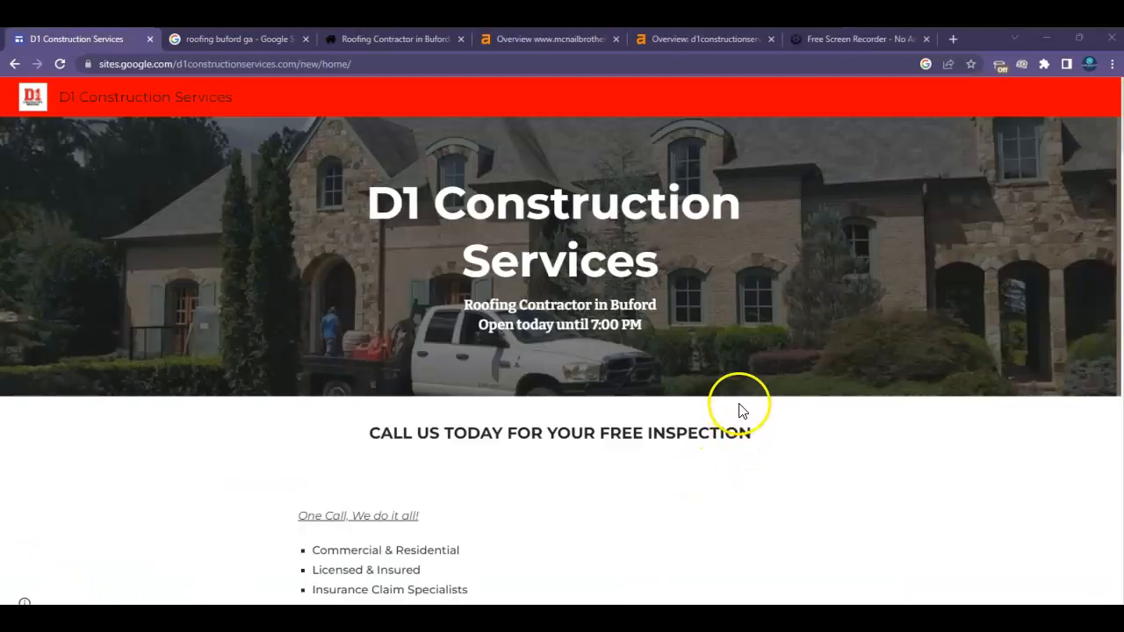
pyautogui.moveTo(762, 391)
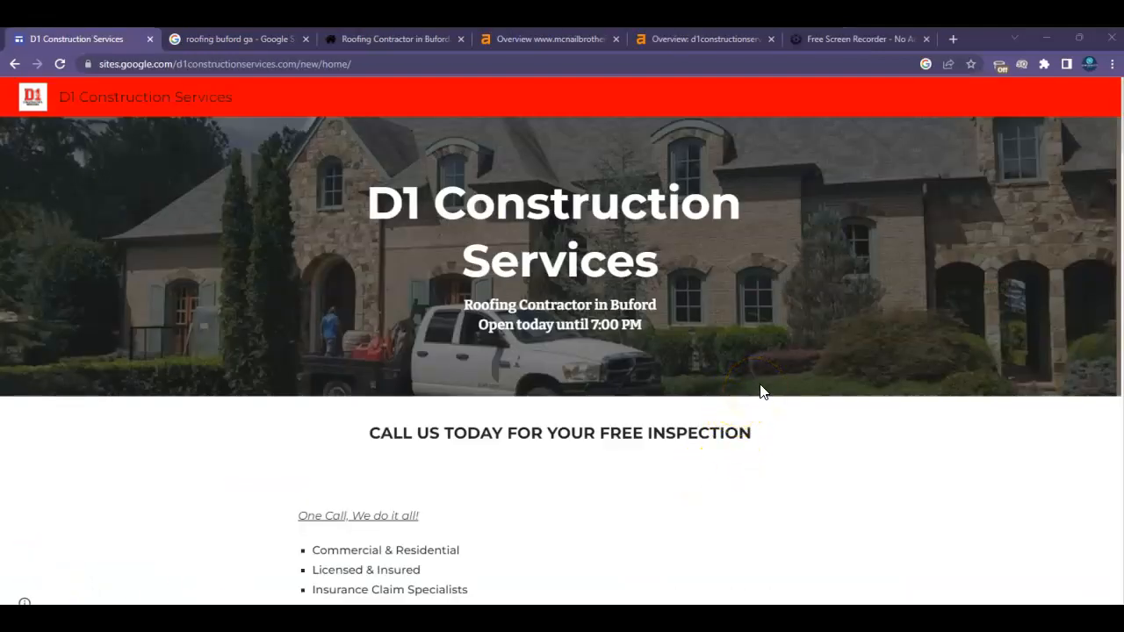
# Step: Browse down the D1 Construction Services page to the project photos and their captions
pyautogui.scroll(-3)
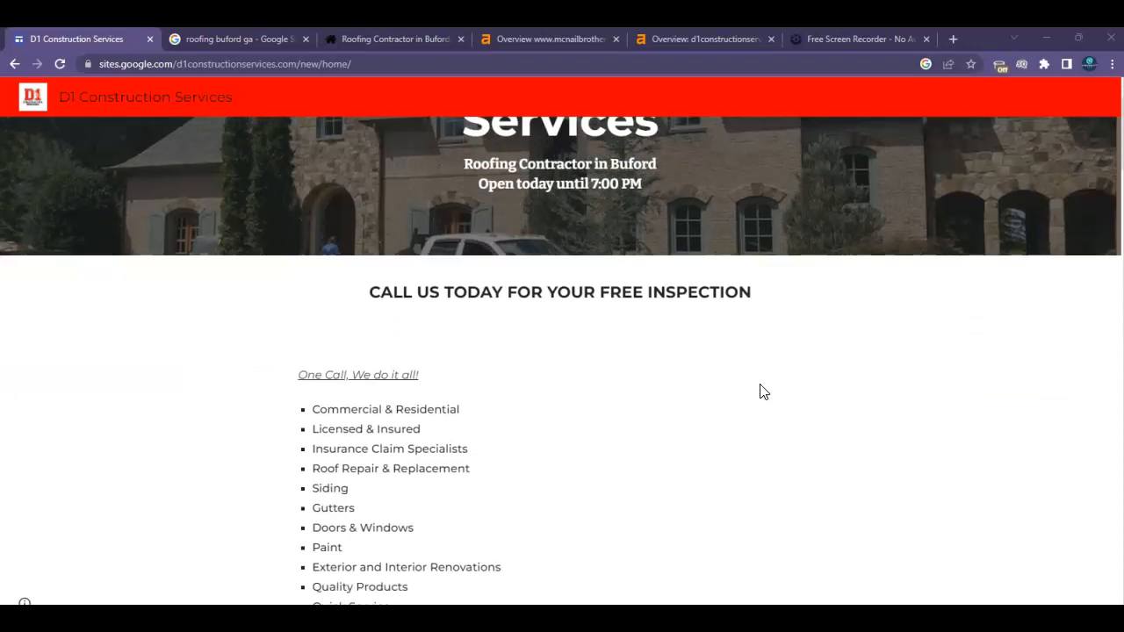
pyautogui.scroll(-3)
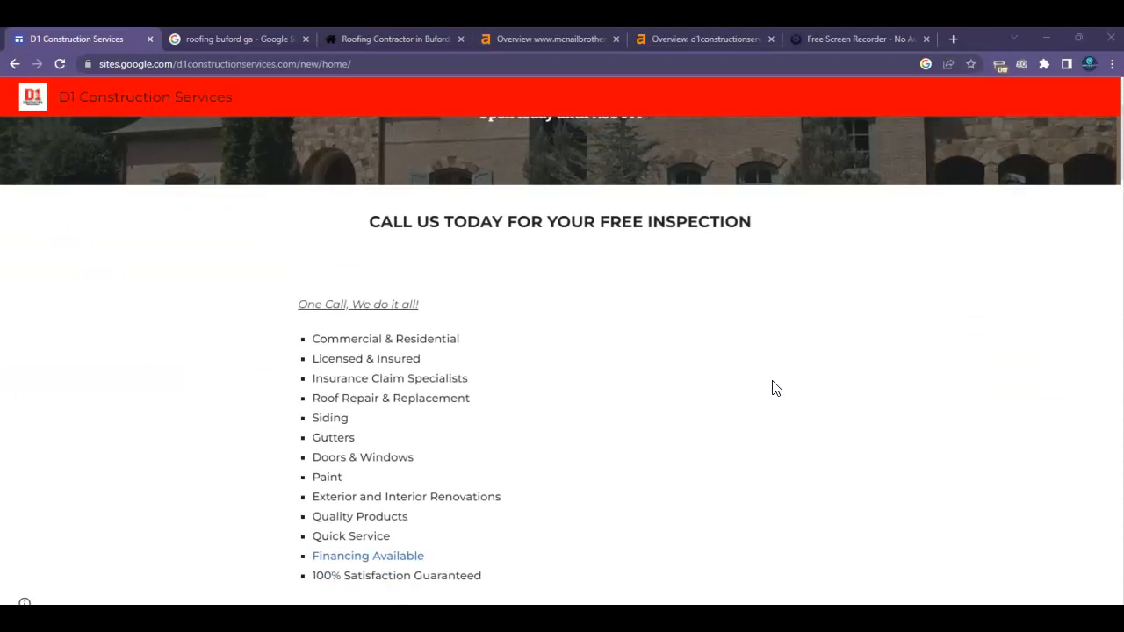
pyautogui.scroll(-3)
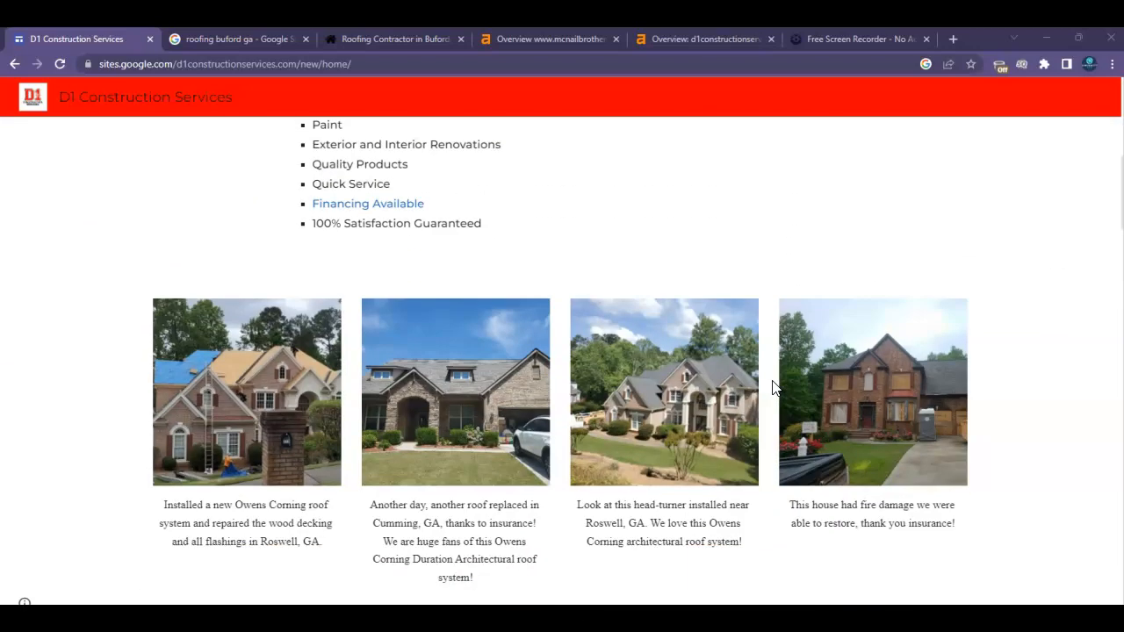
pyautogui.scroll(3)
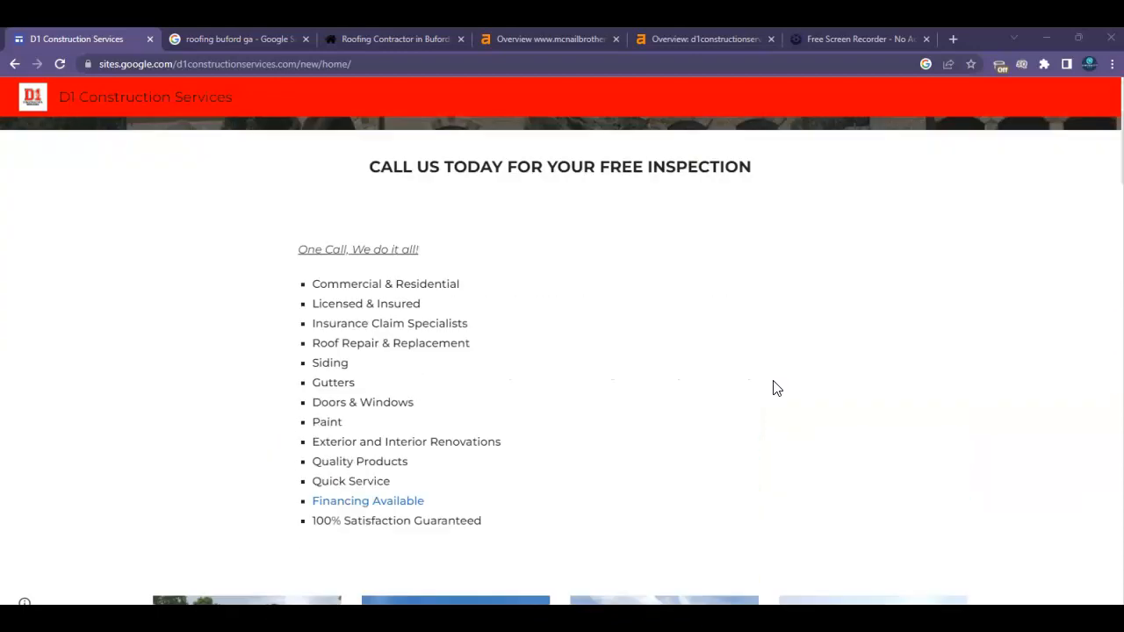
pyautogui.scroll(-3)
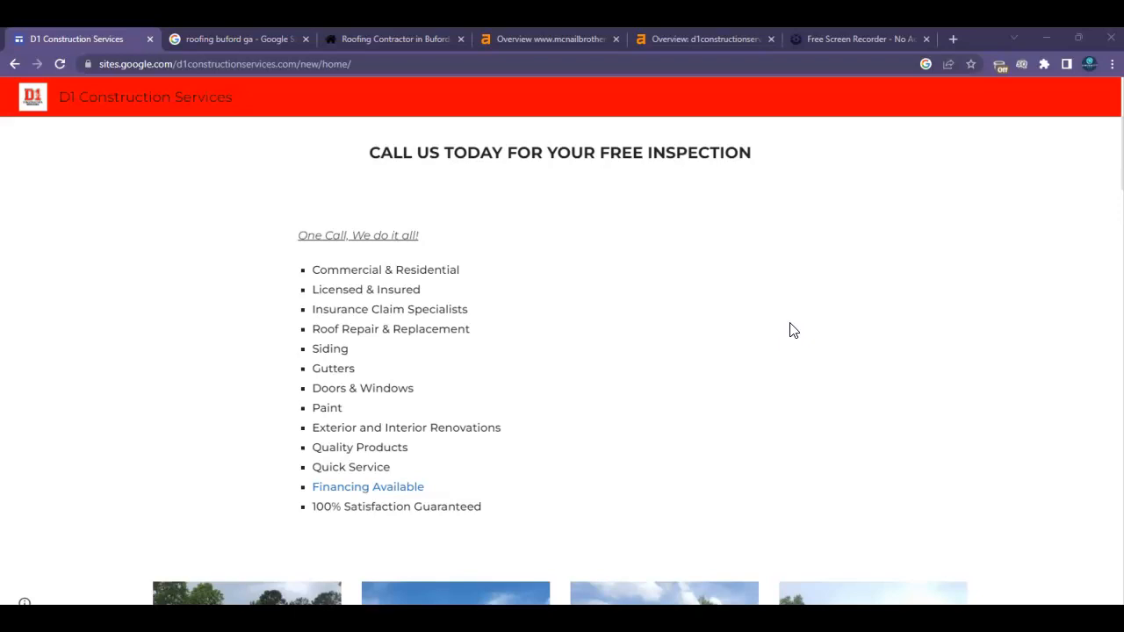
pyautogui.scroll(3)
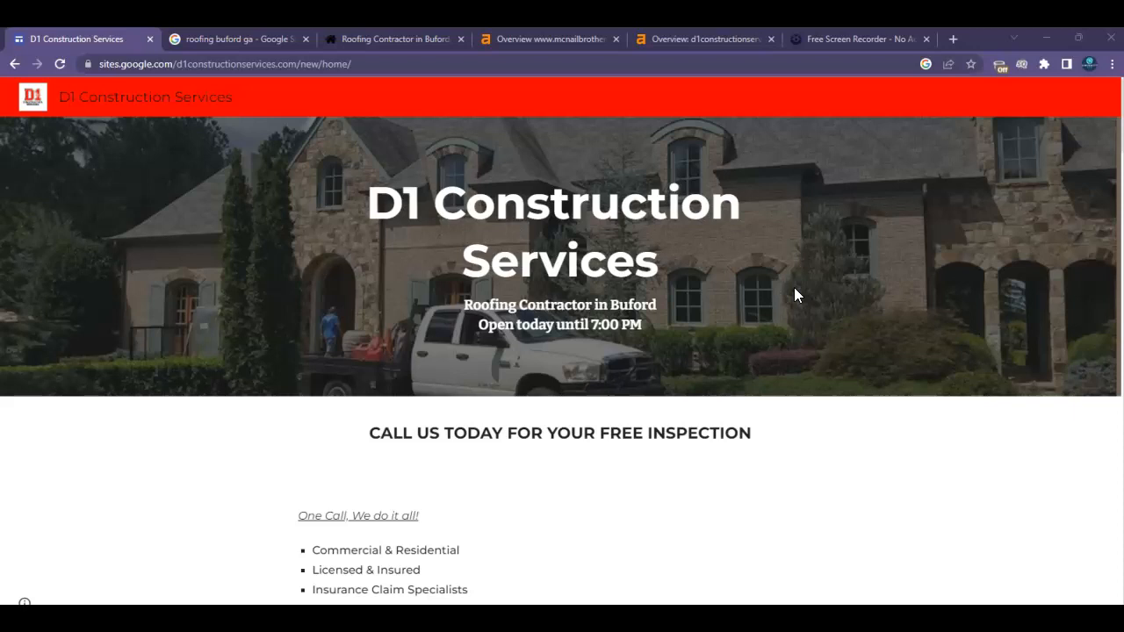
# Step: Revisit the lower page content, return to the services list and select 'Roof Repair'
pyautogui.scroll(-3)
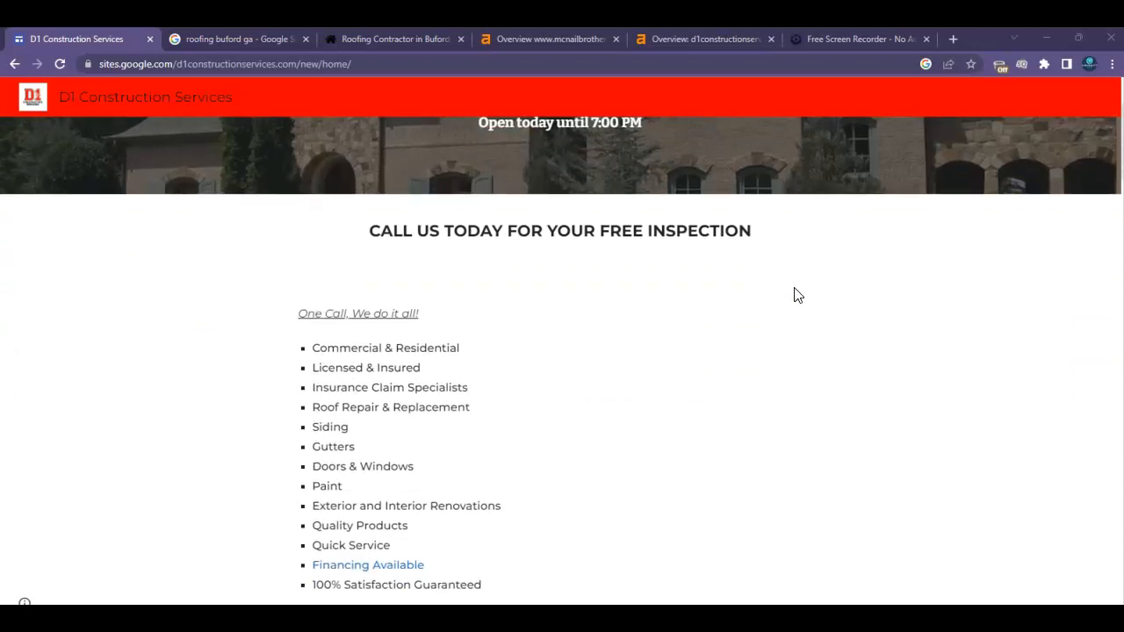
pyautogui.scroll(-3)
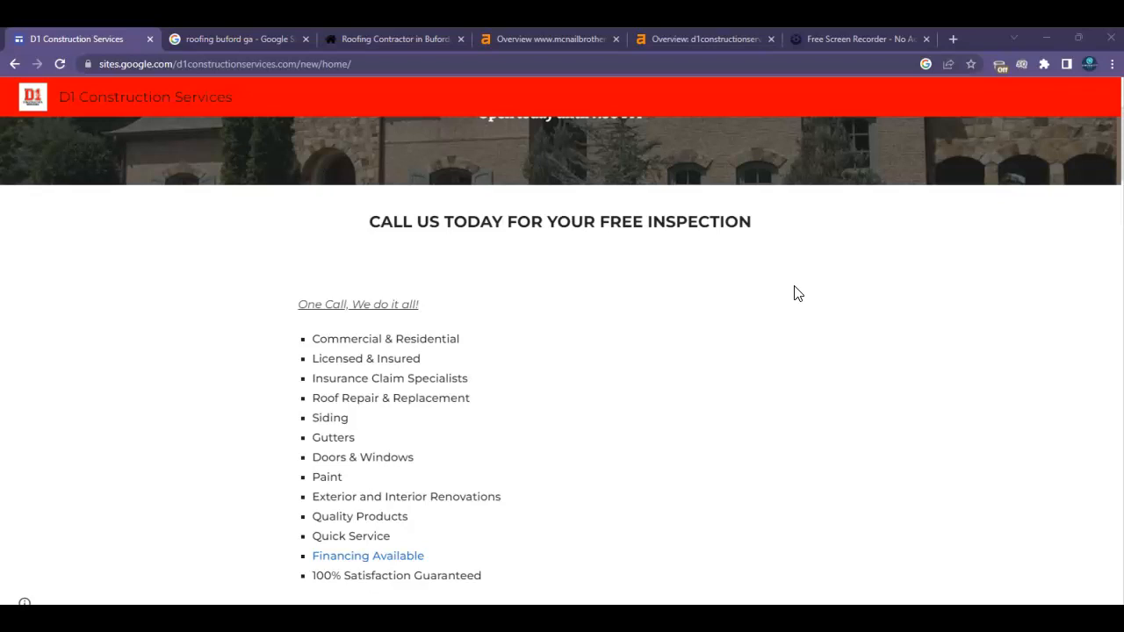
pyautogui.scroll(-3)
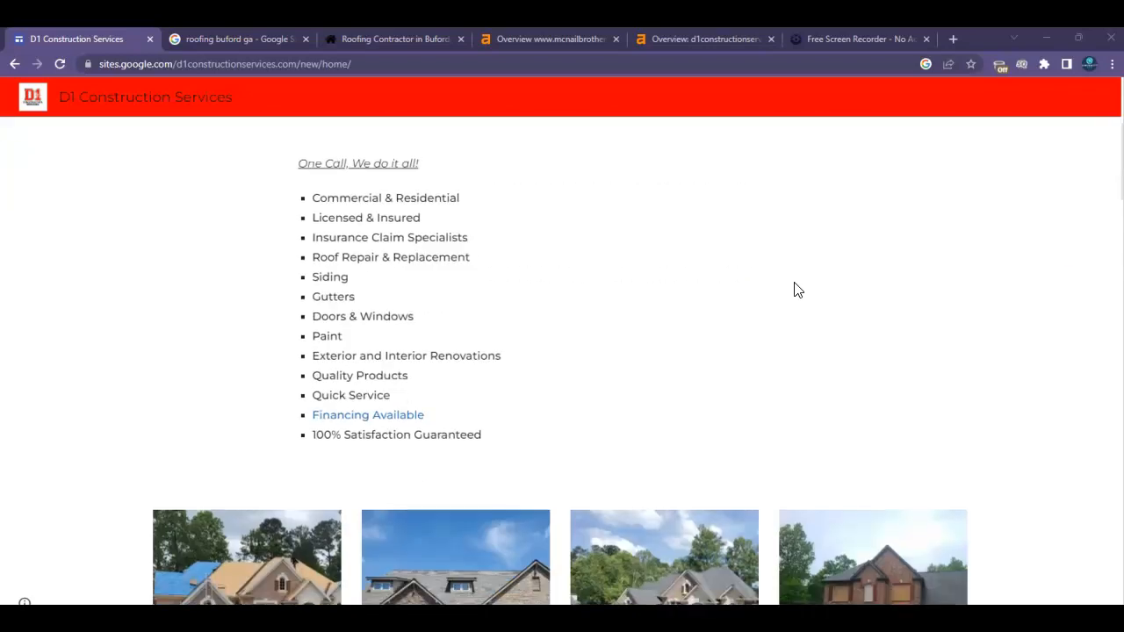
pyautogui.scroll(-3)
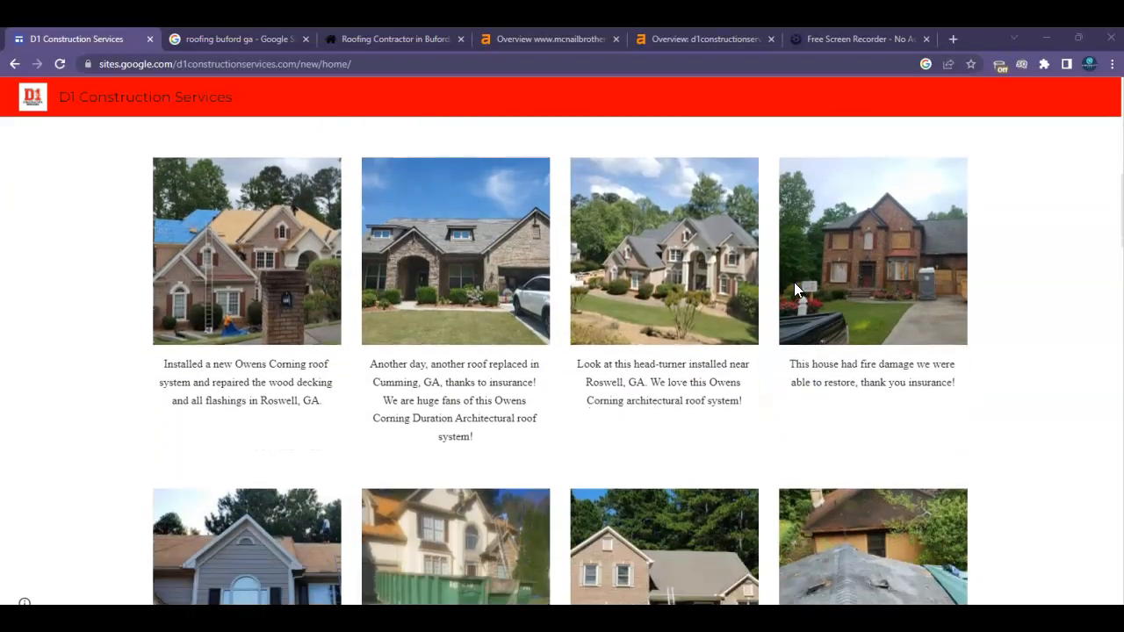
pyautogui.scroll(-3)
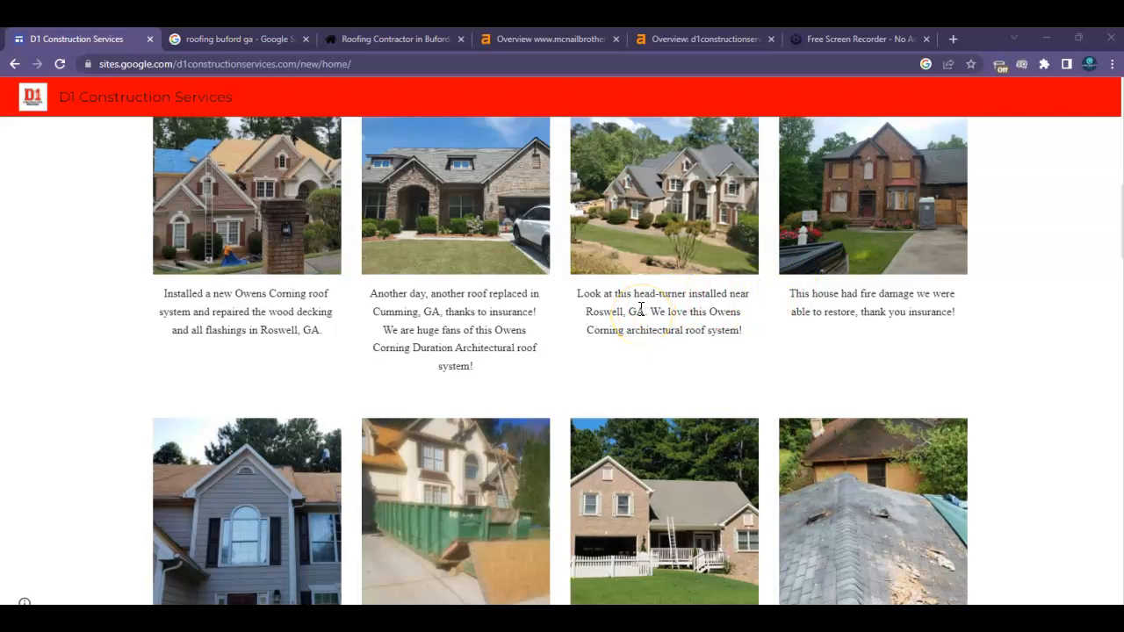
pyautogui.moveTo(573, 295)
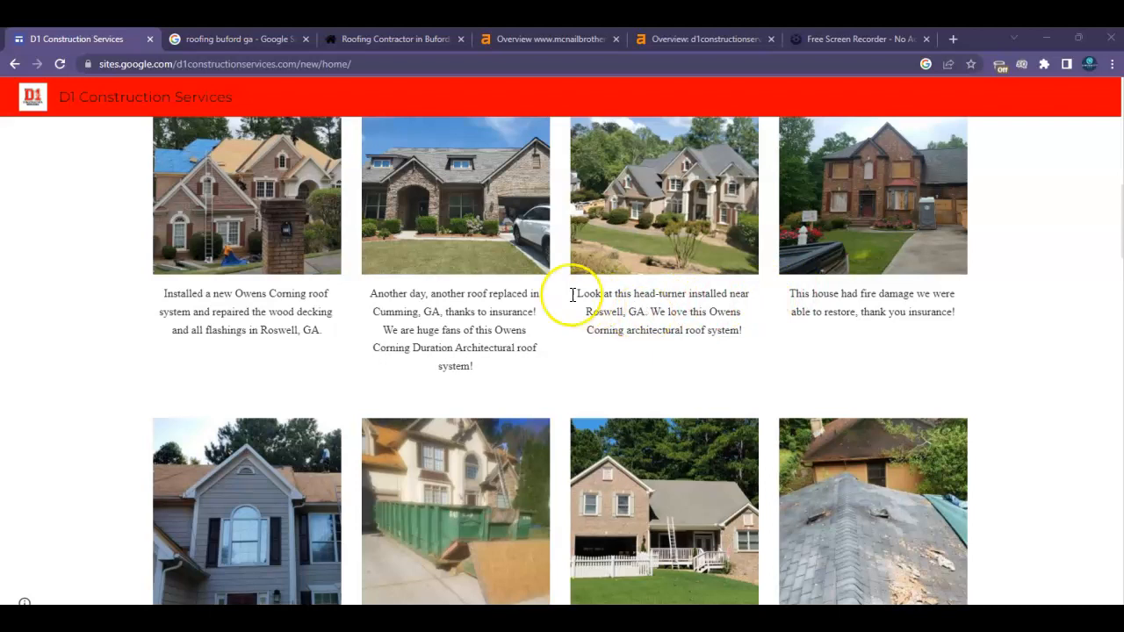
pyautogui.scroll(3)
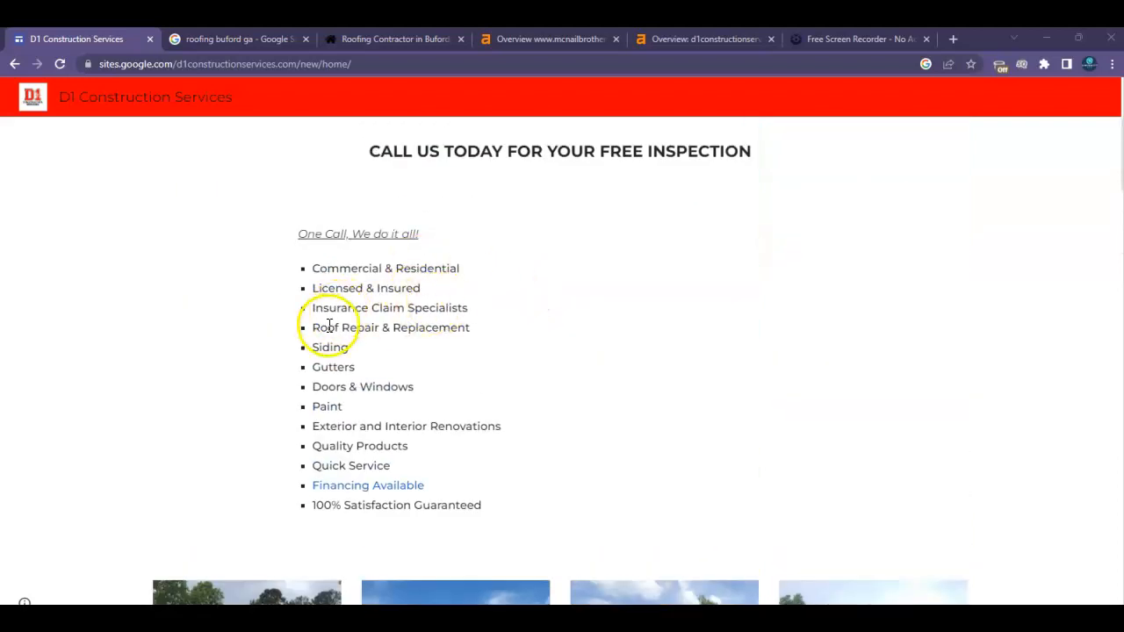
pyautogui.doubleClick(337, 328)
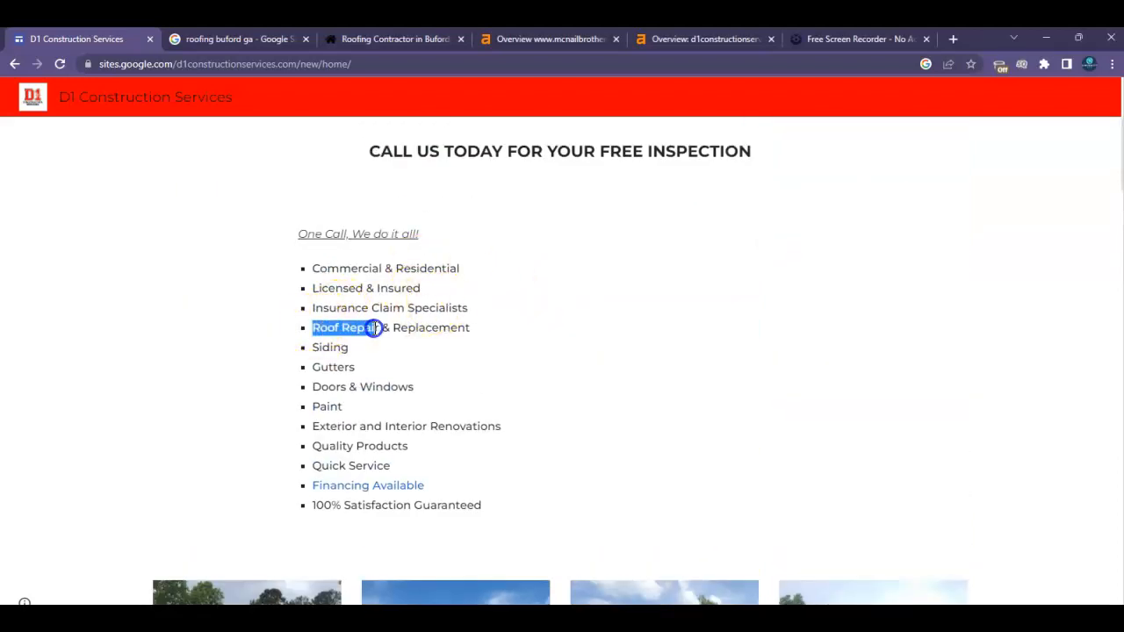
pyautogui.moveTo(571, 250)
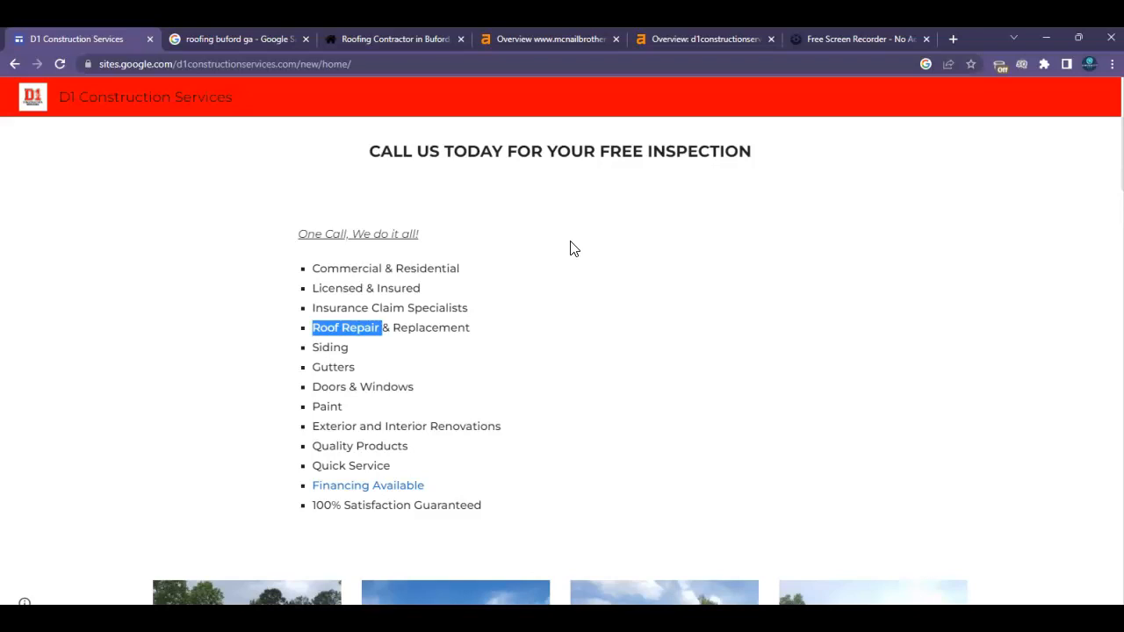
# Step: Show the 'roofing buford ga' results and scroll past sponsored roofers to the Businesses map pack
pyautogui.click(232, 39)
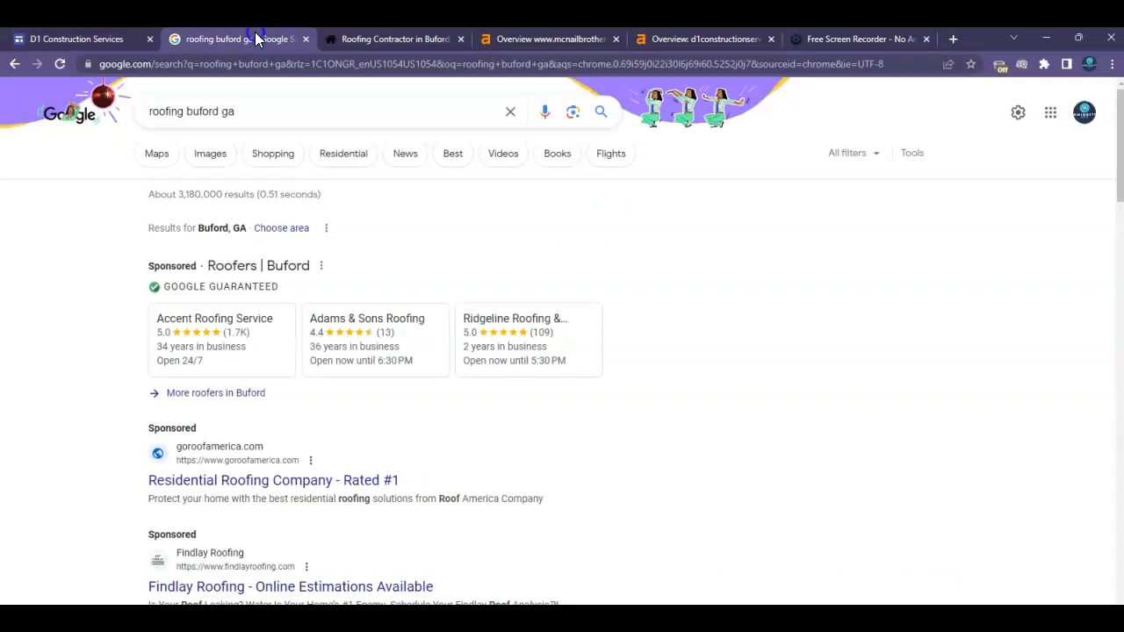
pyautogui.click(189, 112)
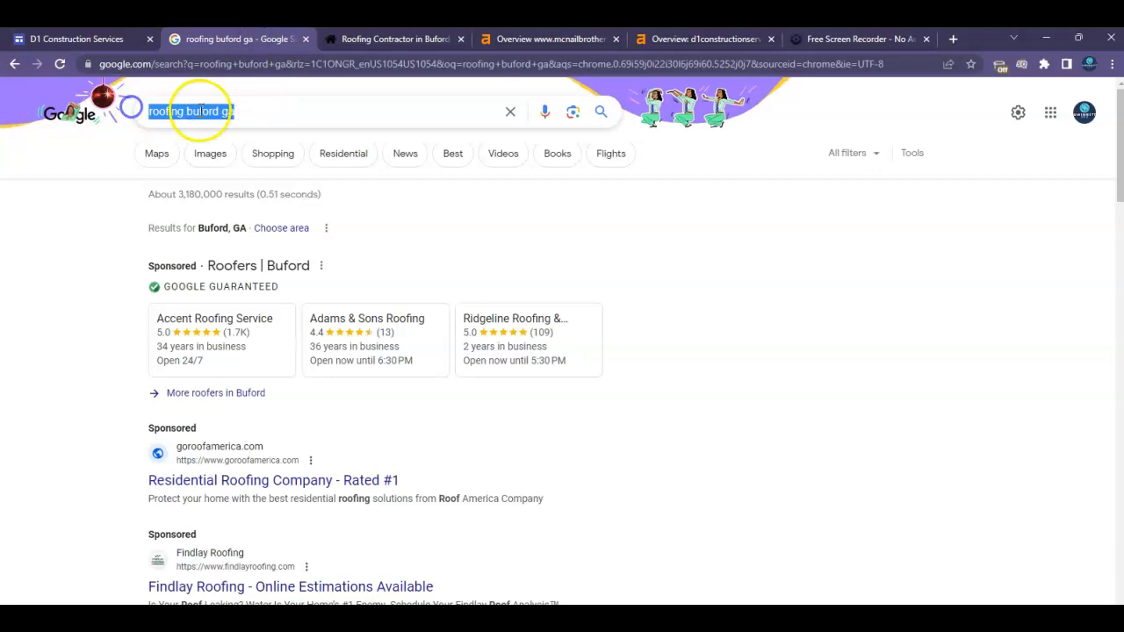
pyautogui.scroll(-3)
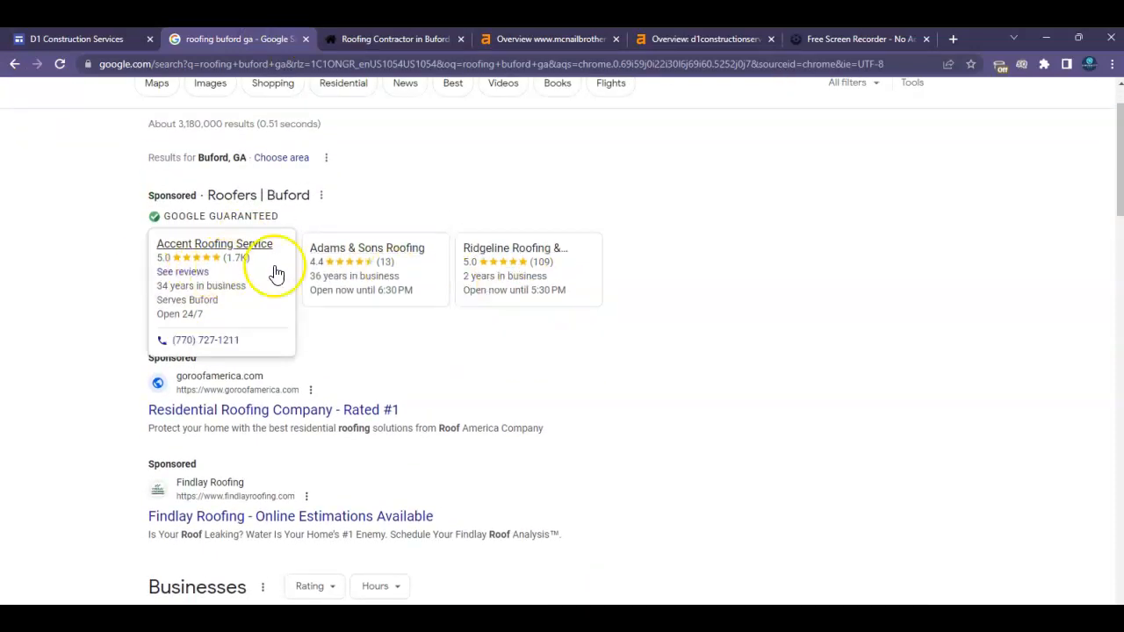
pyautogui.scroll(-3)
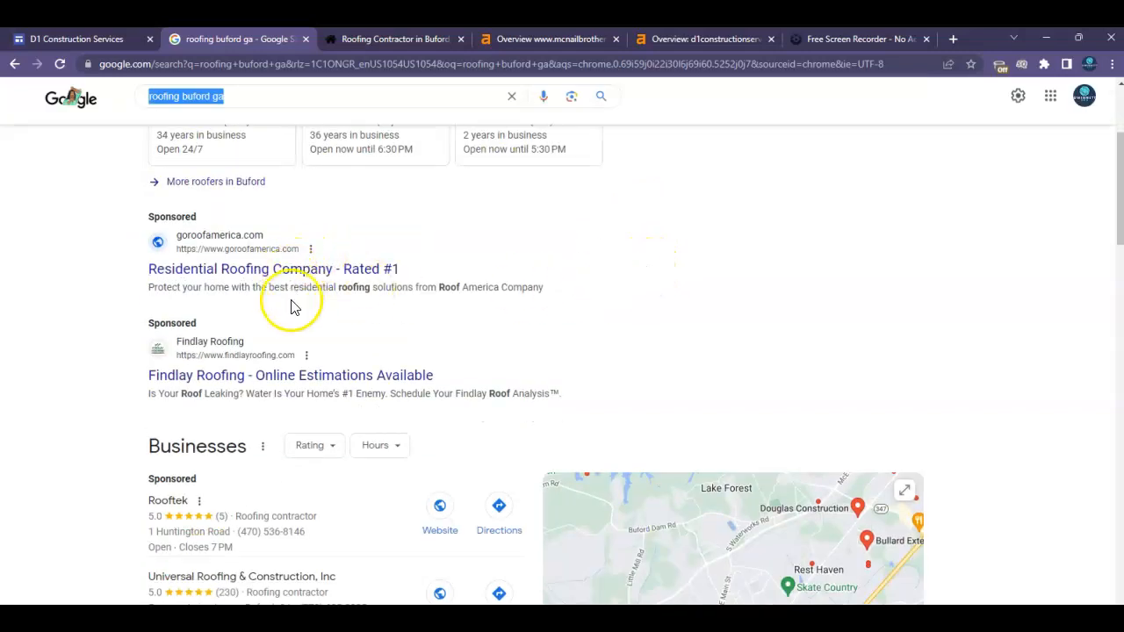
pyautogui.scroll(-3)
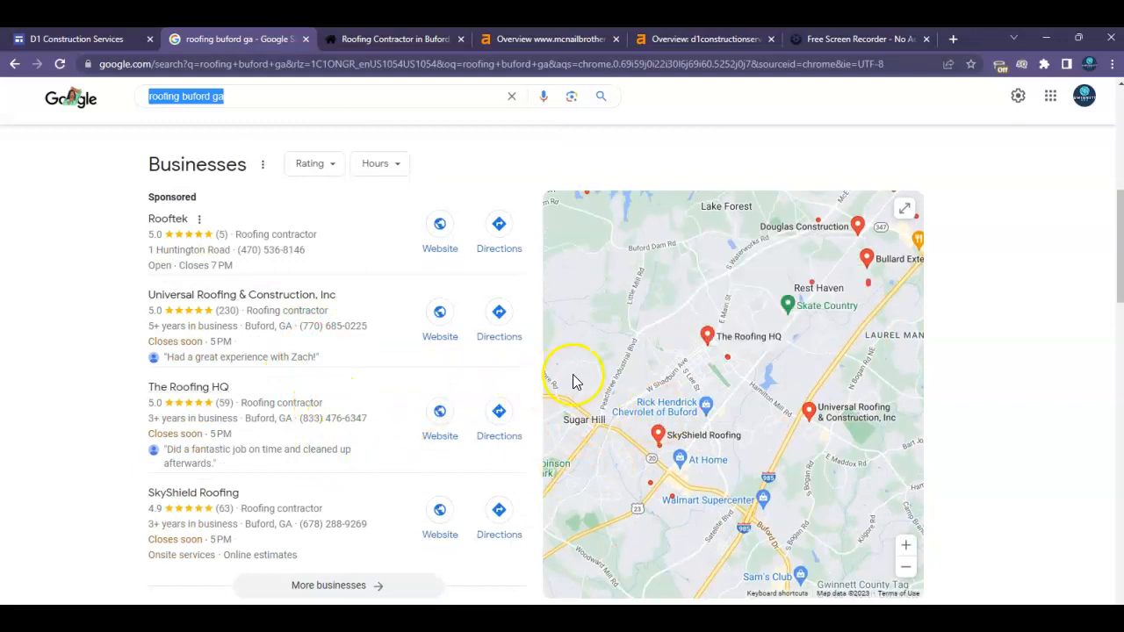
pyautogui.moveTo(644, 391)
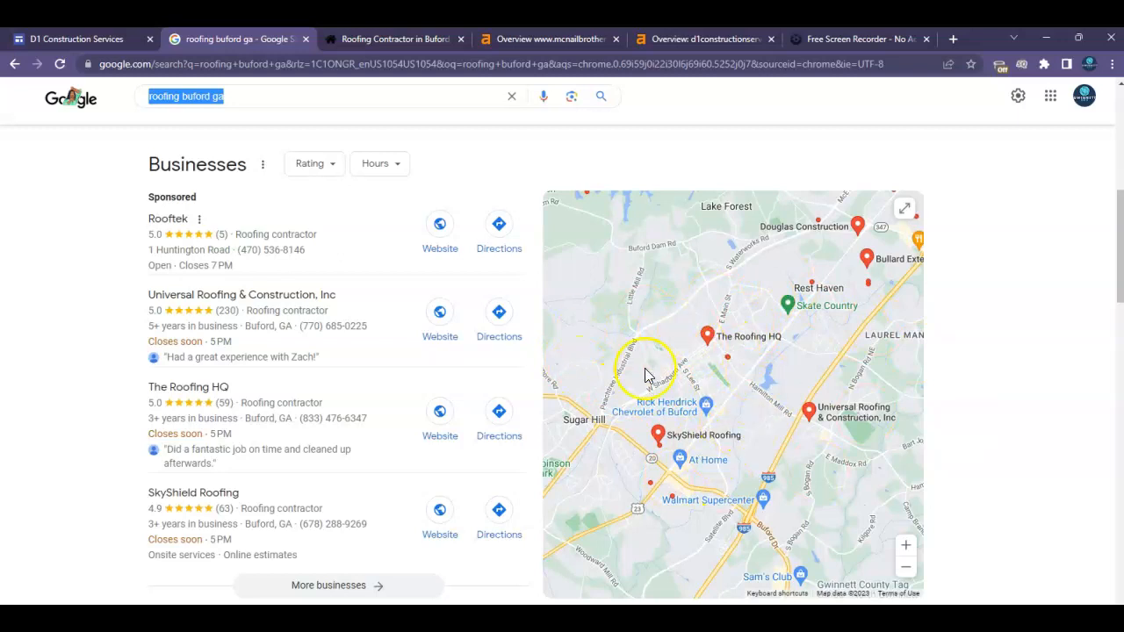
pyautogui.moveTo(429, 350)
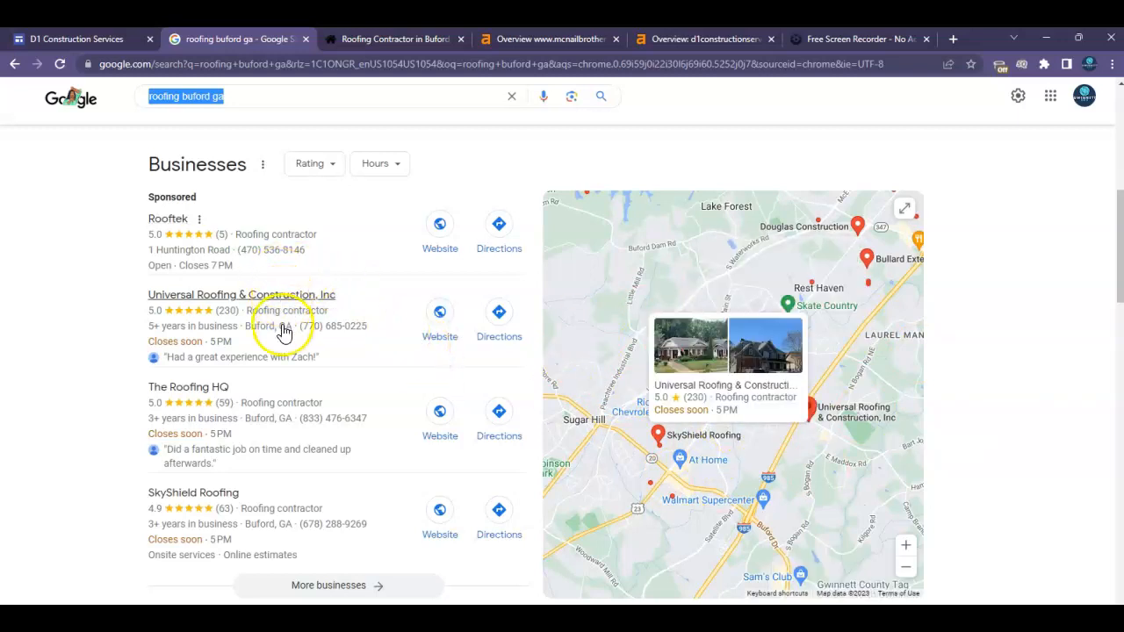
# Step: Scroll through the local roofing business listings to Universal Roofing & Construction's map preview
pyautogui.scroll(-3)
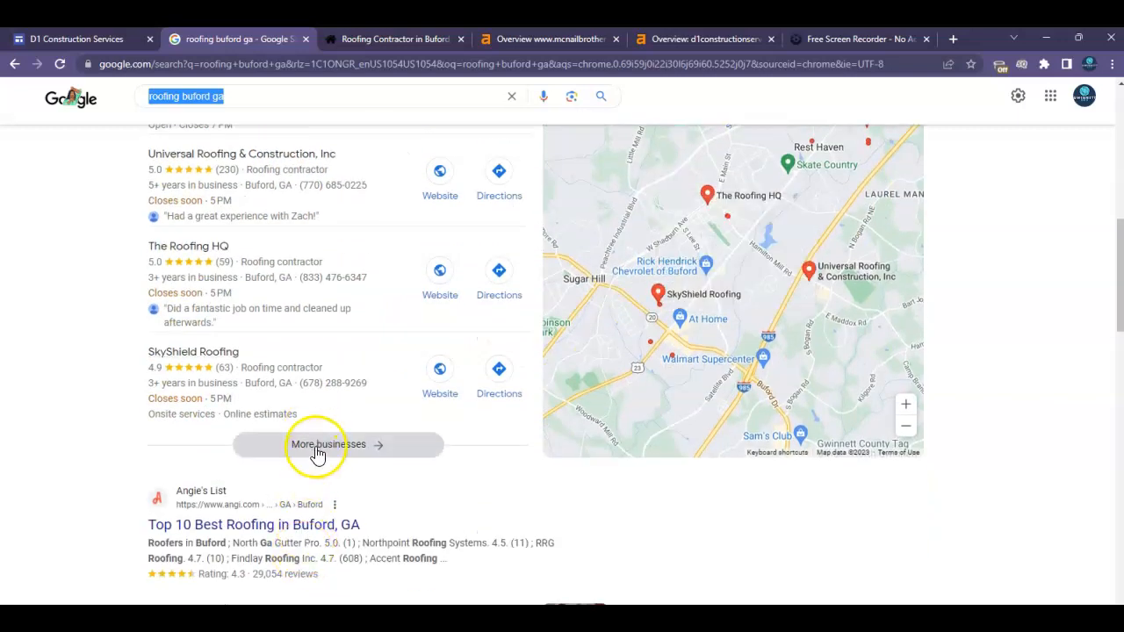
pyautogui.moveTo(353, 373)
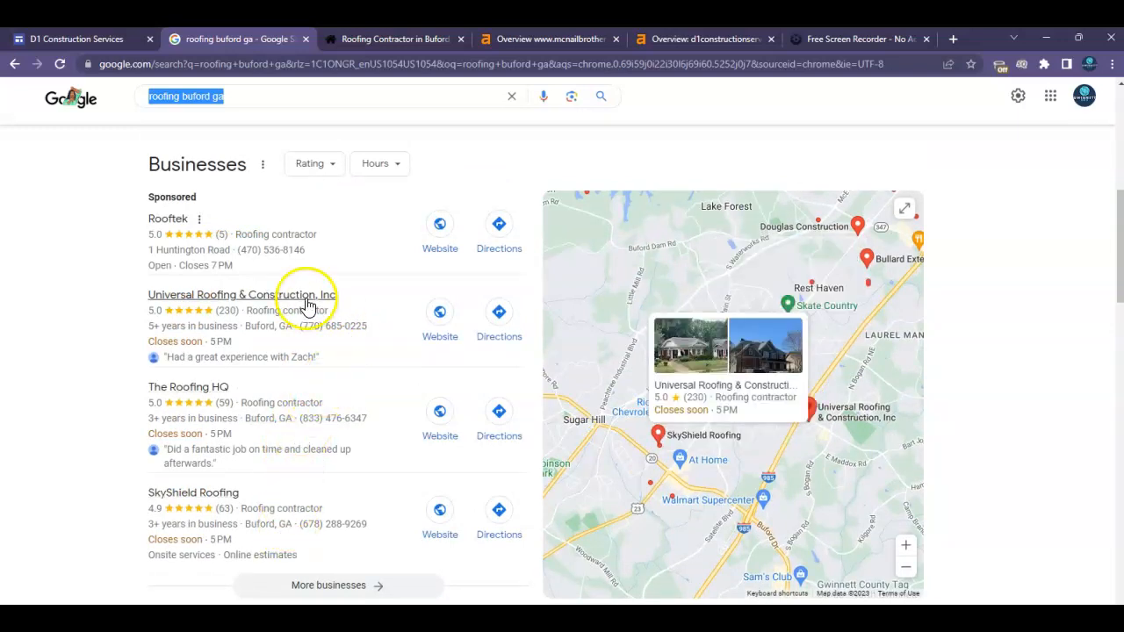
pyautogui.moveTo(305, 316)
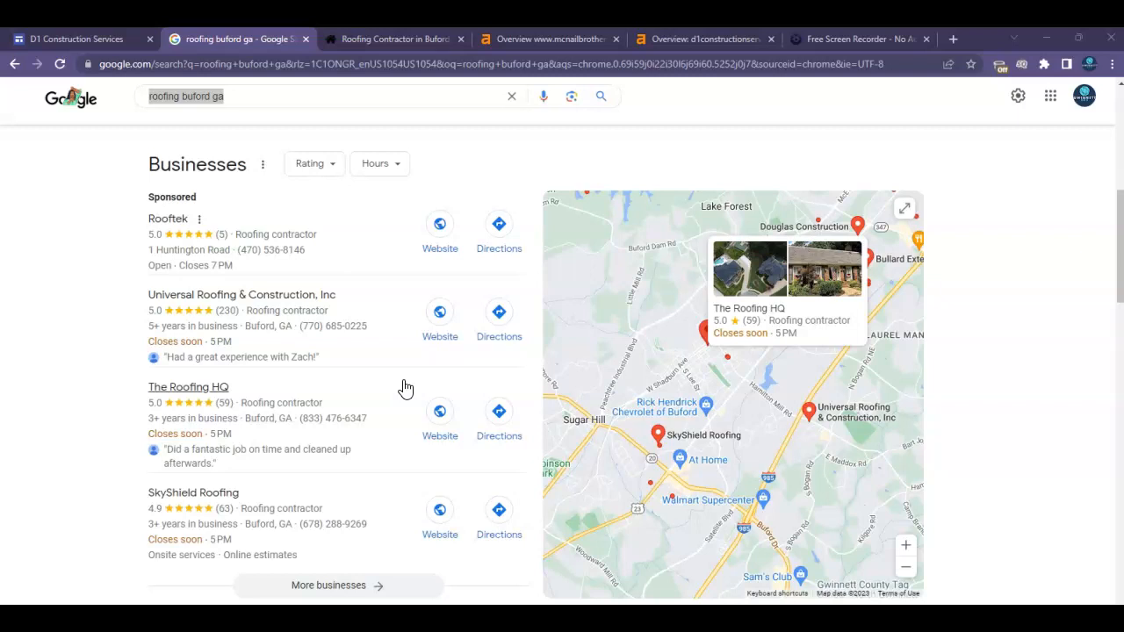
pyautogui.scroll(-3)
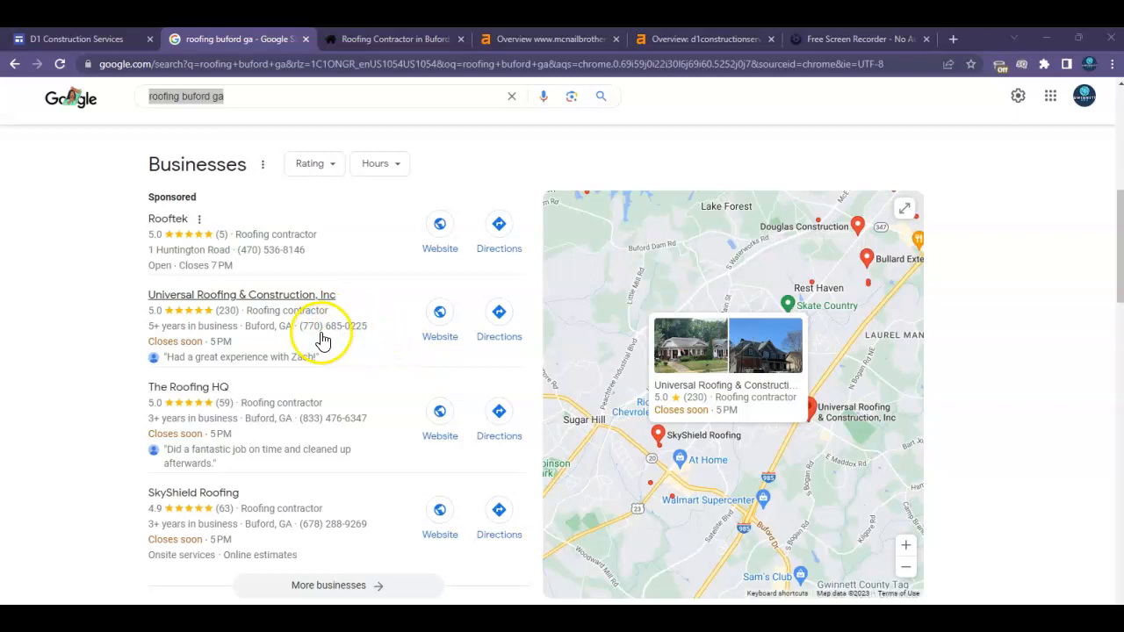
pyautogui.moveTo(244, 309)
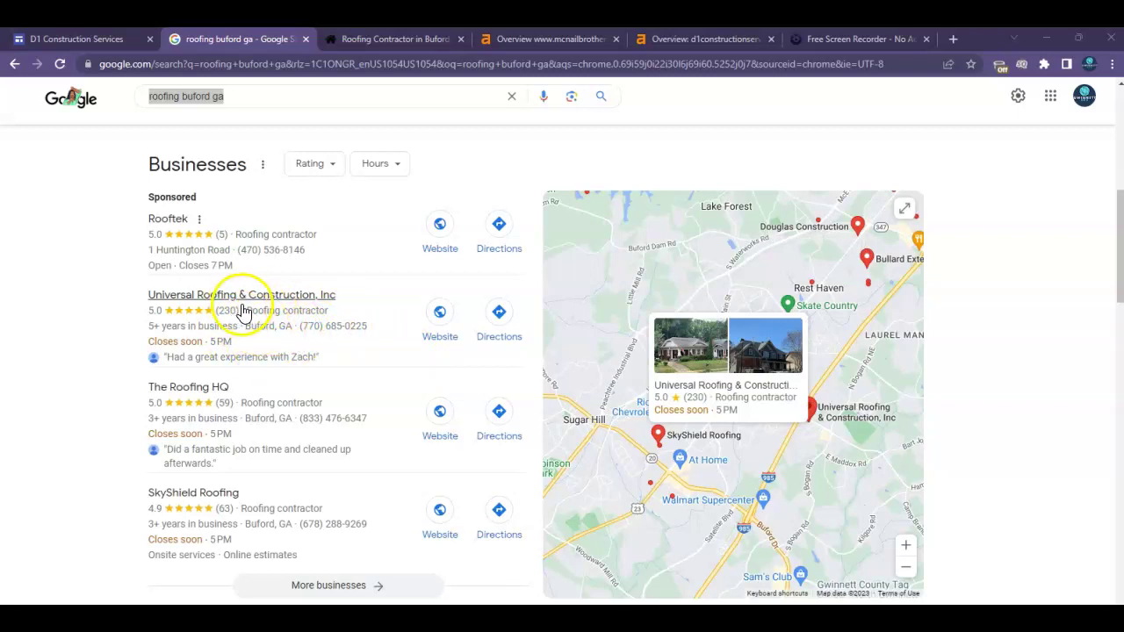
pyautogui.moveTo(316, 316)
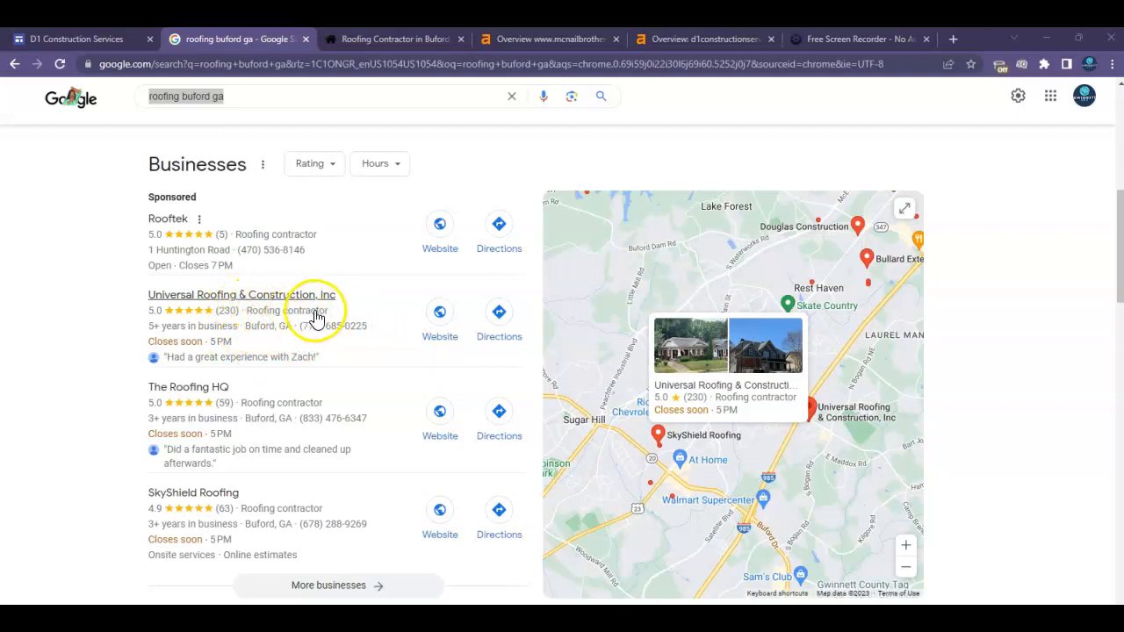
pyautogui.moveTo(340, 320)
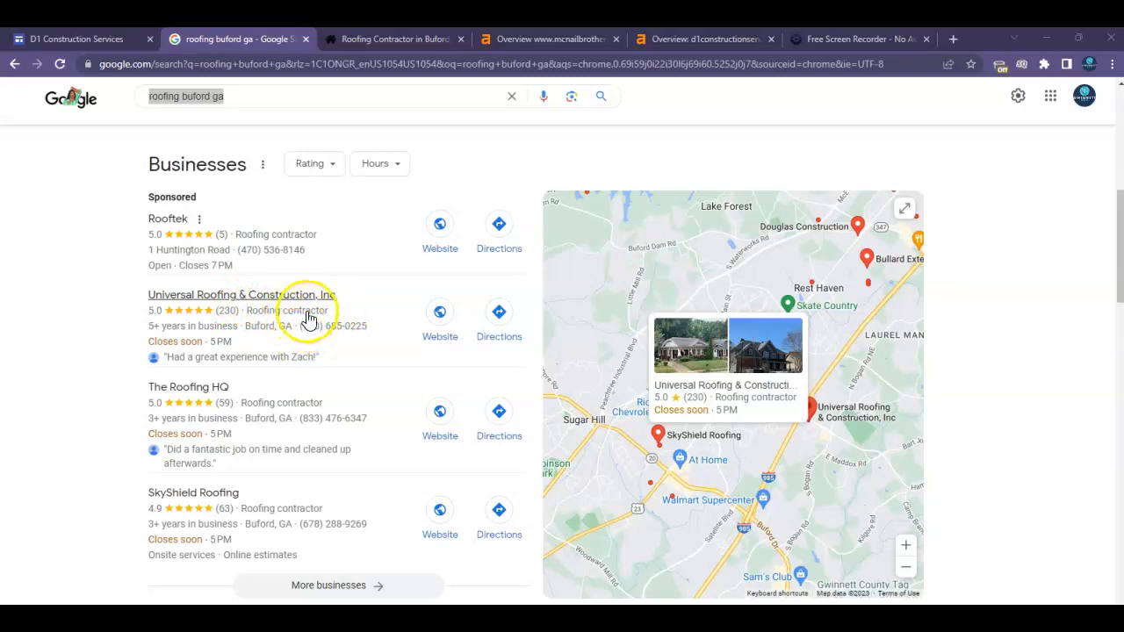
pyautogui.moveTo(295, 316)
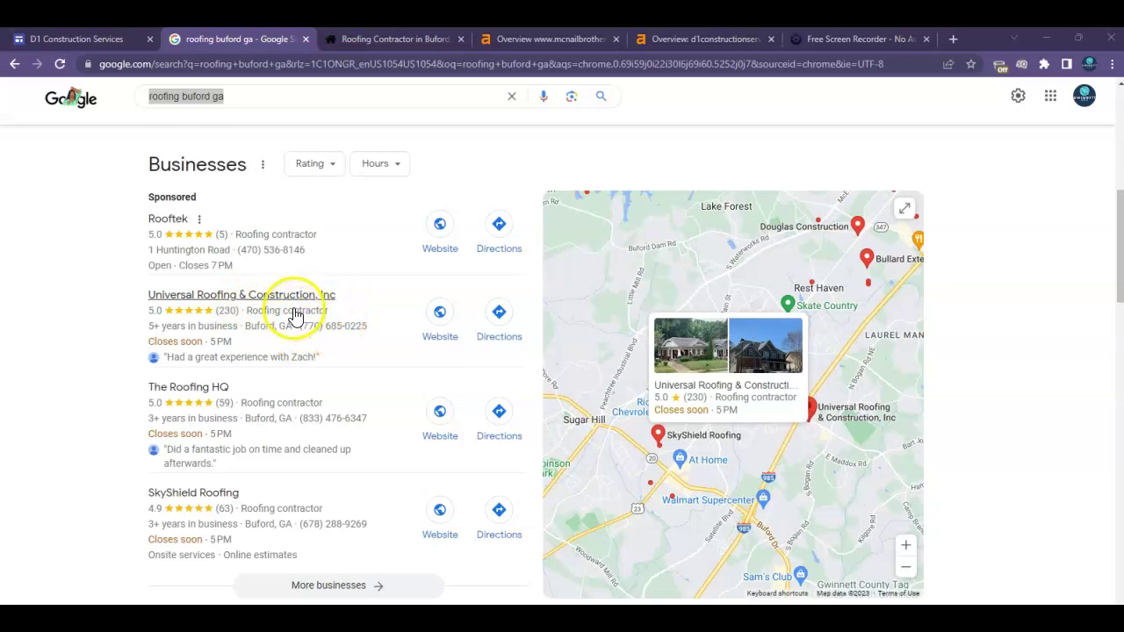
# Step: Scroll past the map pack to organic results like Angie's List and McNail Brothers
pyautogui.scroll(-3)
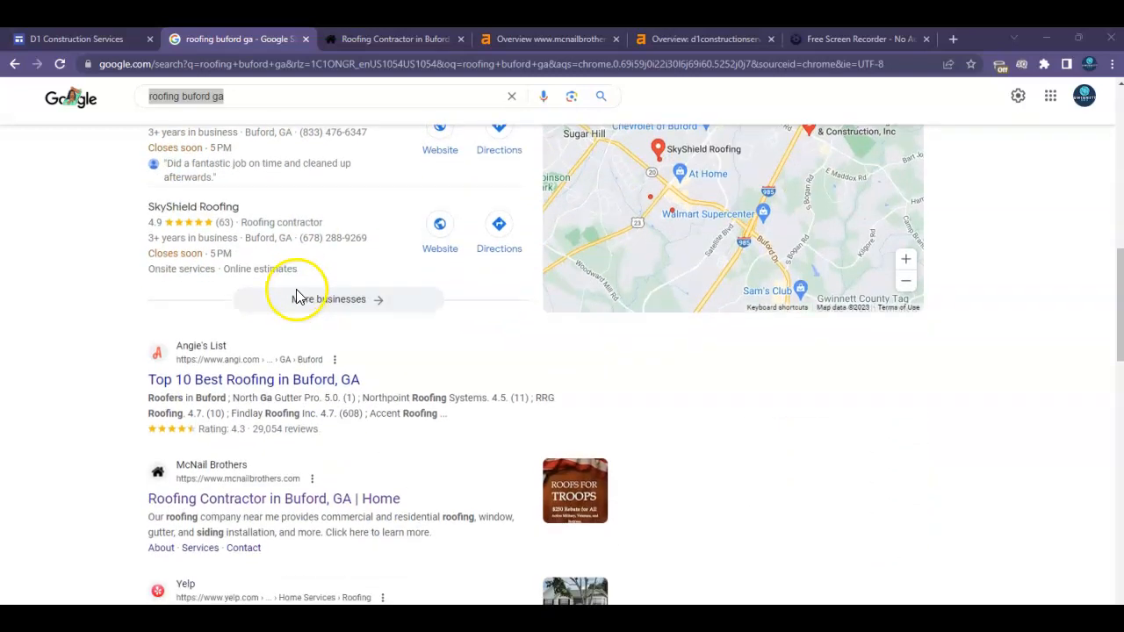
pyautogui.scroll(-3)
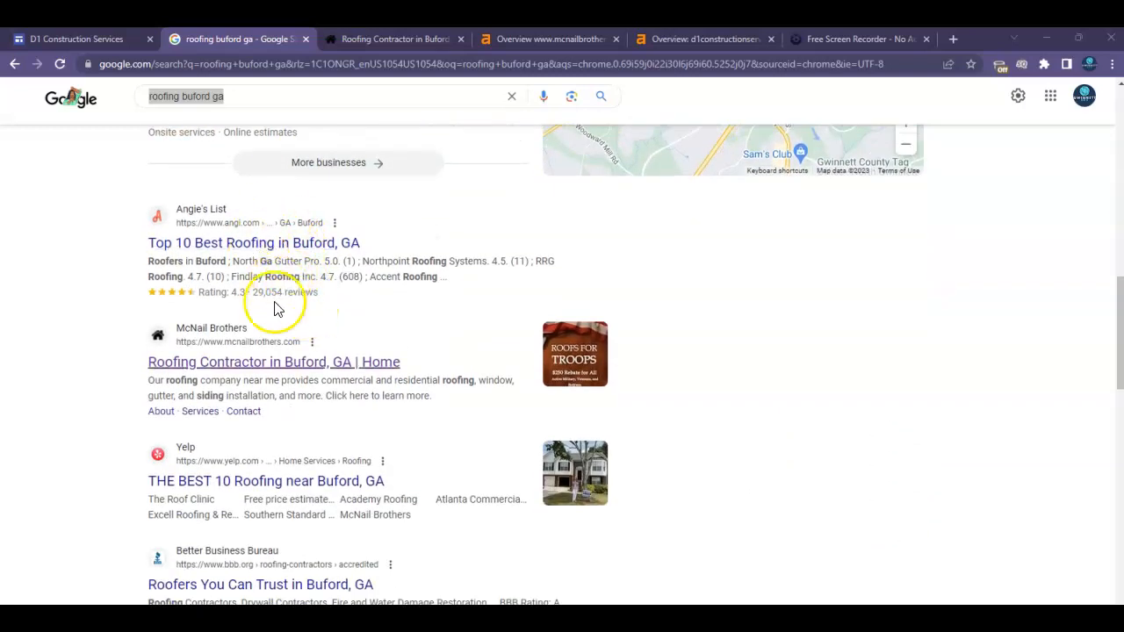
pyautogui.moveTo(237, 317)
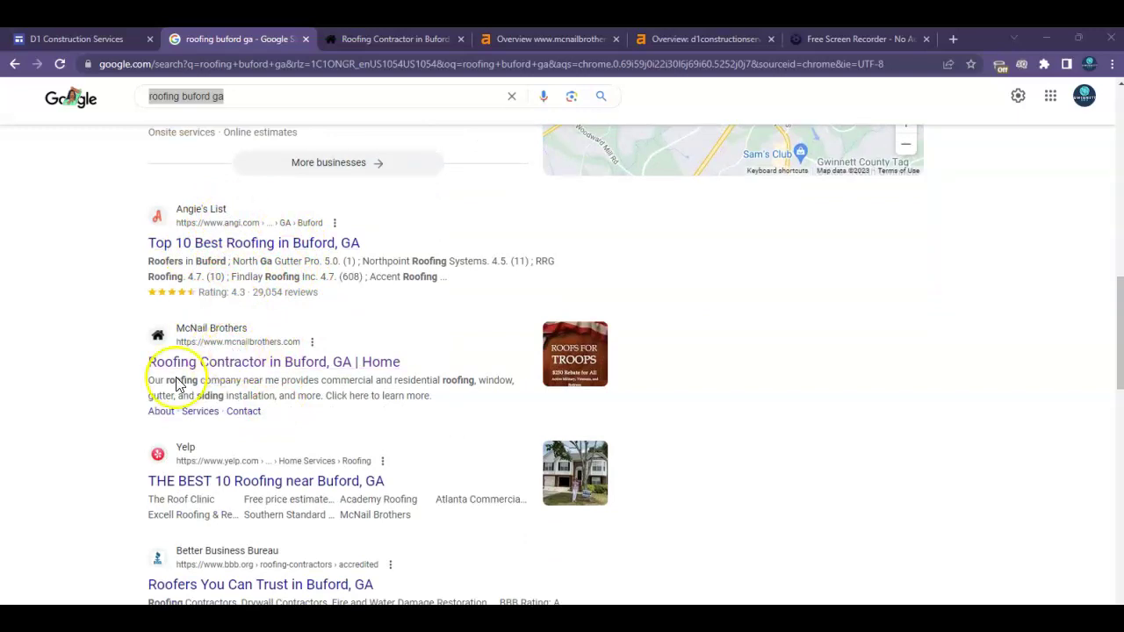
pyautogui.moveTo(312, 367)
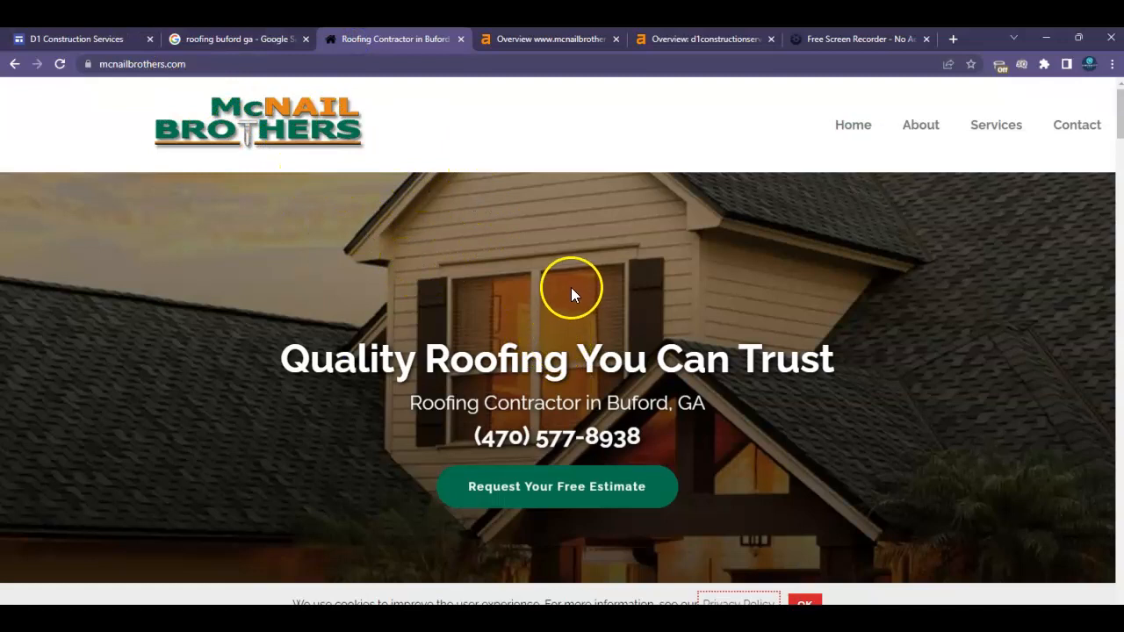
# Step: Review the McNail Brothers homepage services and highlight part of the roofing contractor description
pyautogui.scroll(-3)
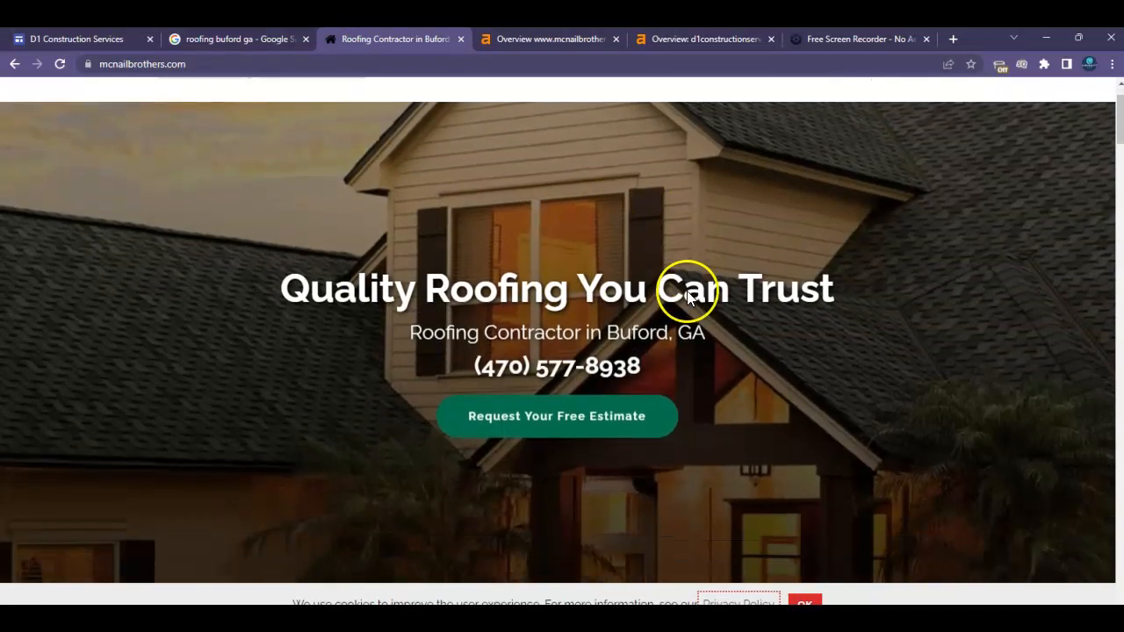
pyautogui.scroll(-3)
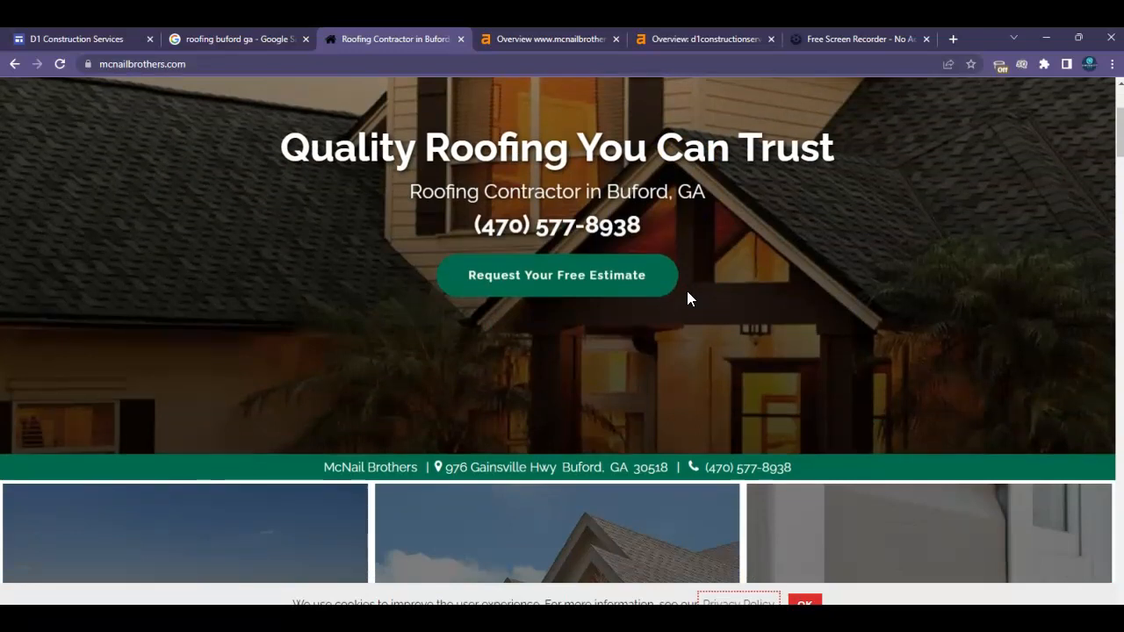
pyautogui.scroll(-3)
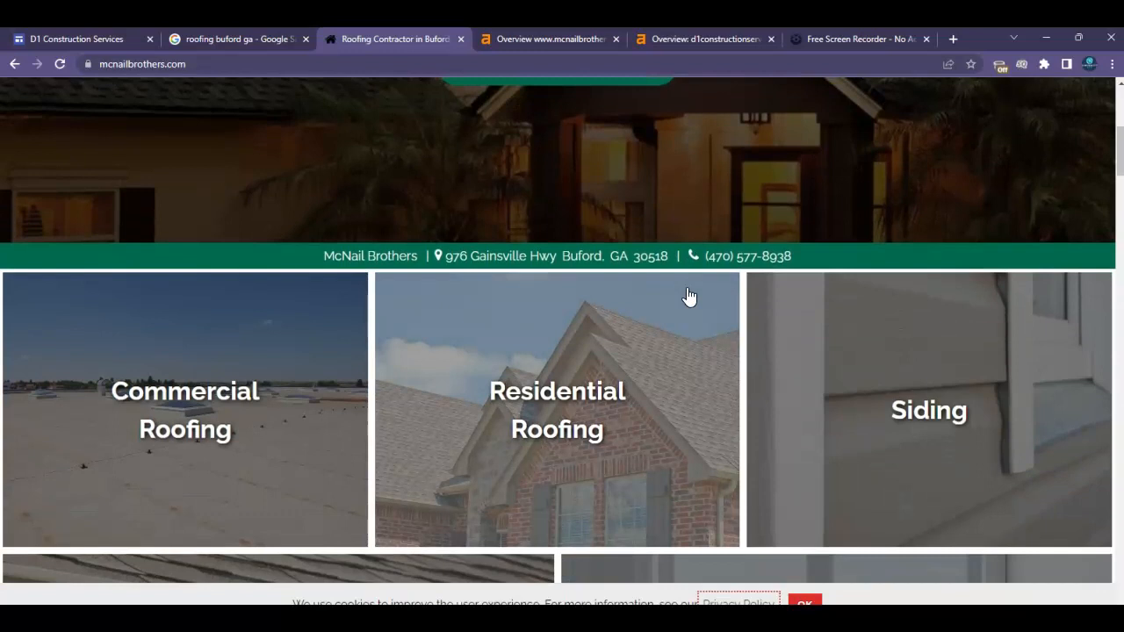
pyautogui.scroll(-3)
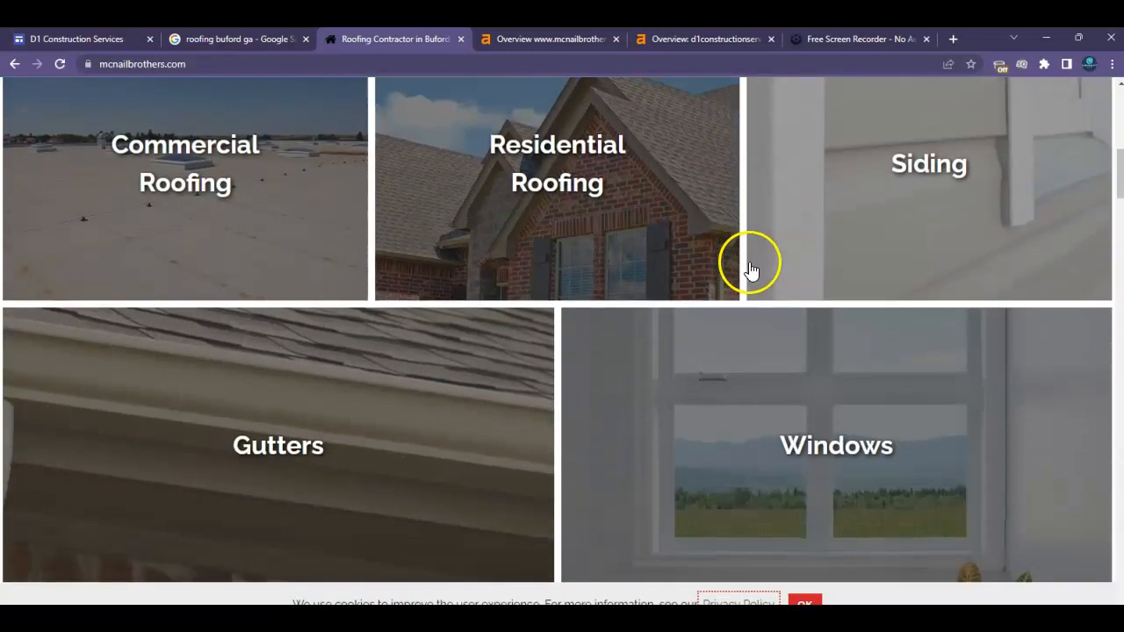
pyautogui.scroll(-3)
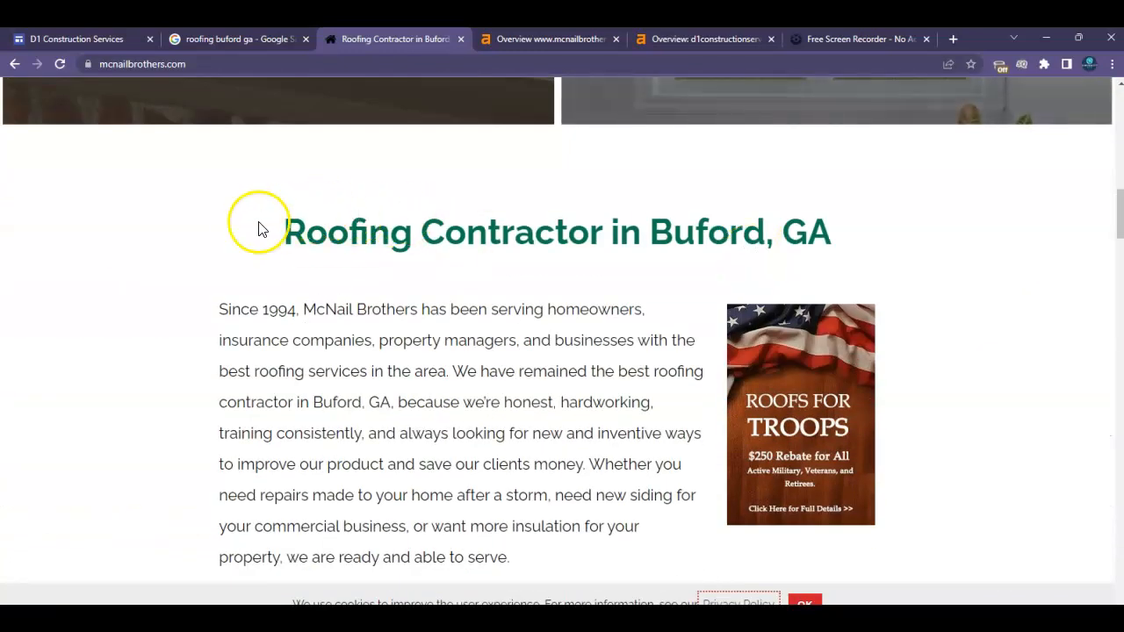
pyautogui.moveTo(484, 232); pyautogui.dragTo(741, 232)
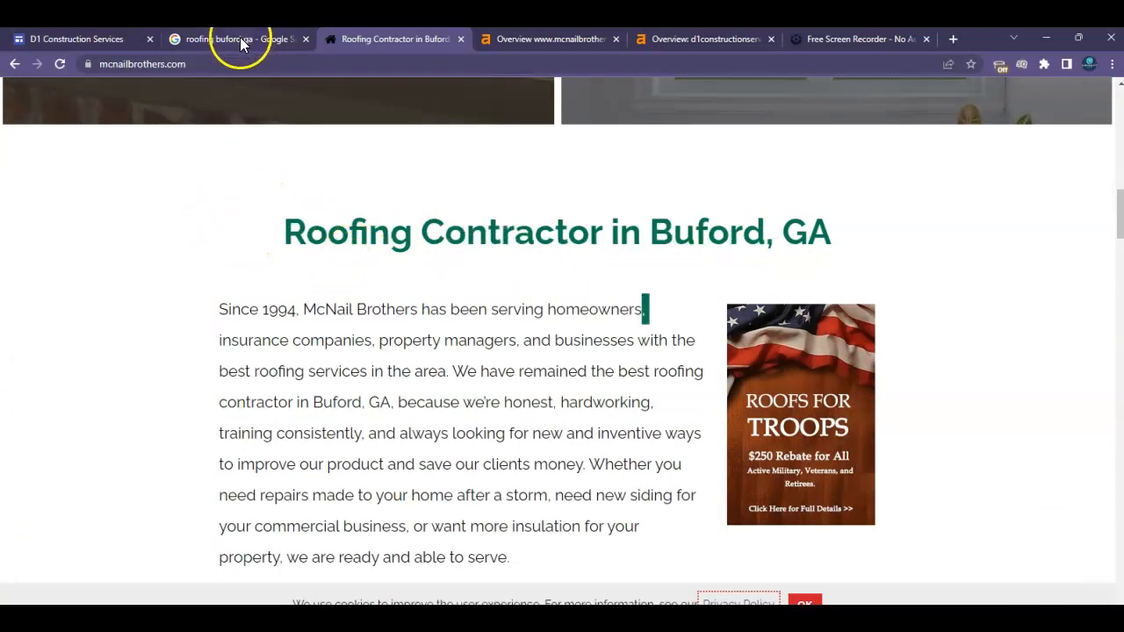
pyautogui.moveTo(656, 246)
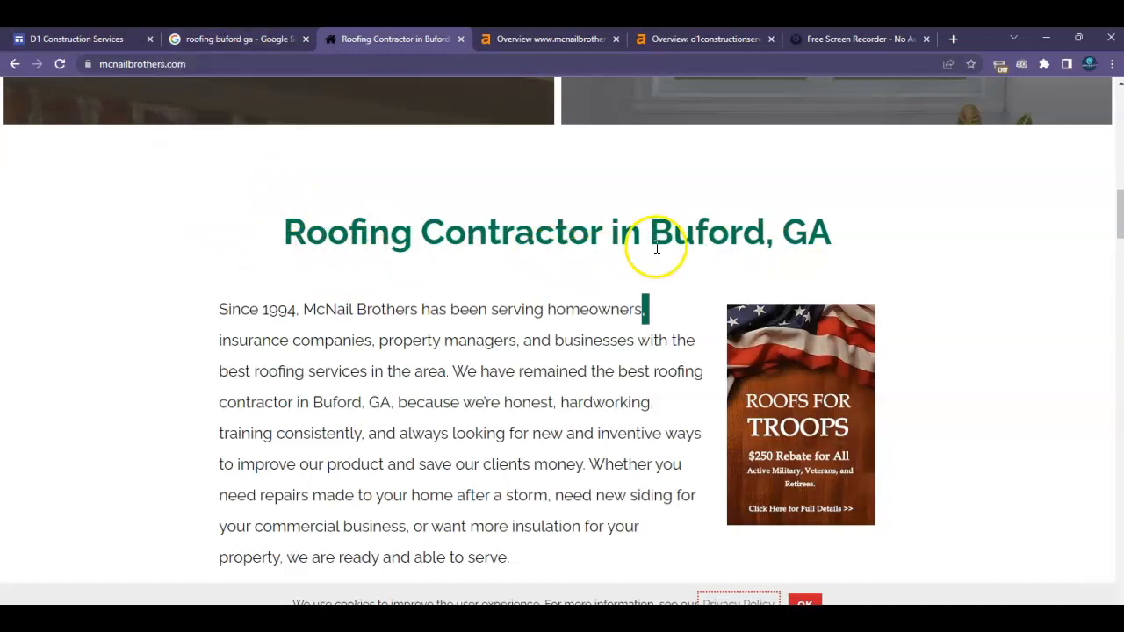
# Step: Browse the McNail Brothers about text, reviews and brands sections
pyautogui.scroll(-3)
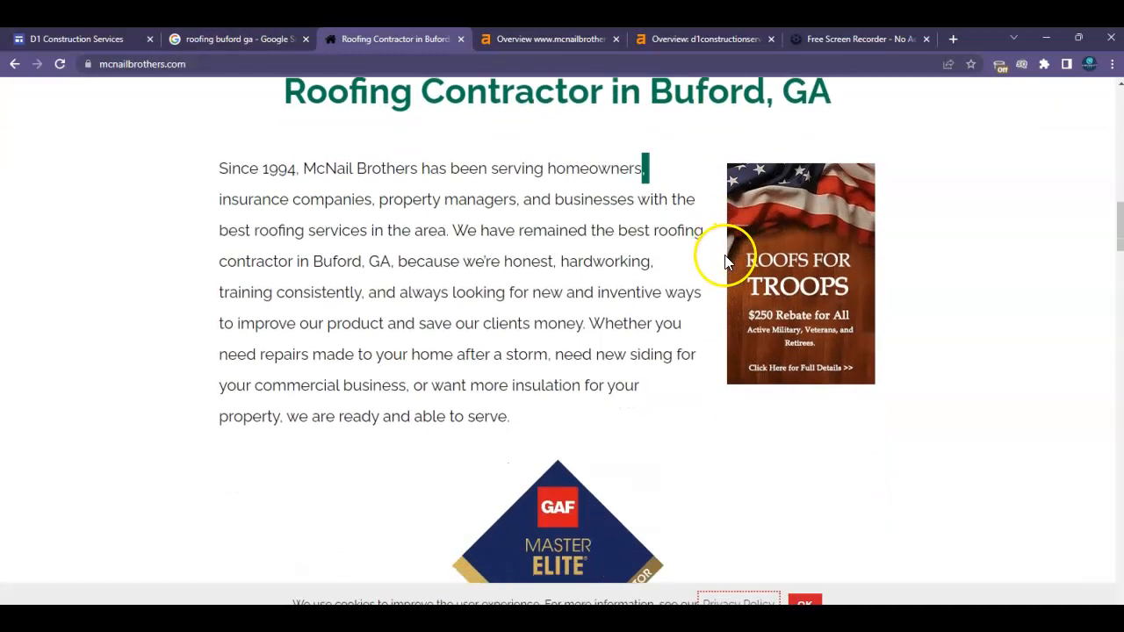
pyautogui.scroll(-3)
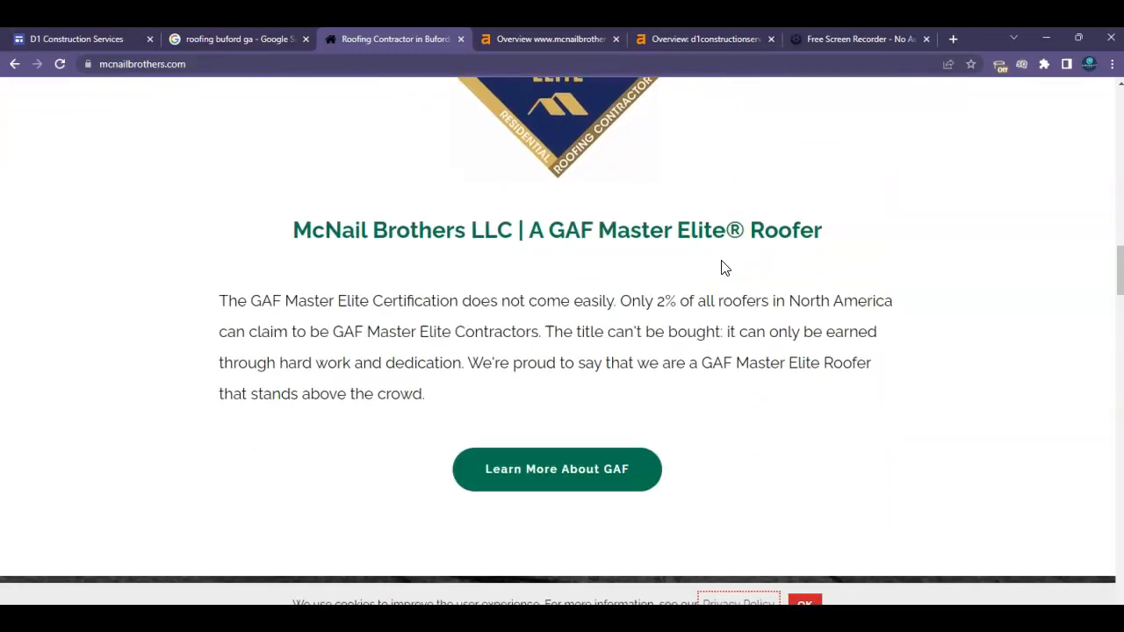
pyautogui.scroll(-3)
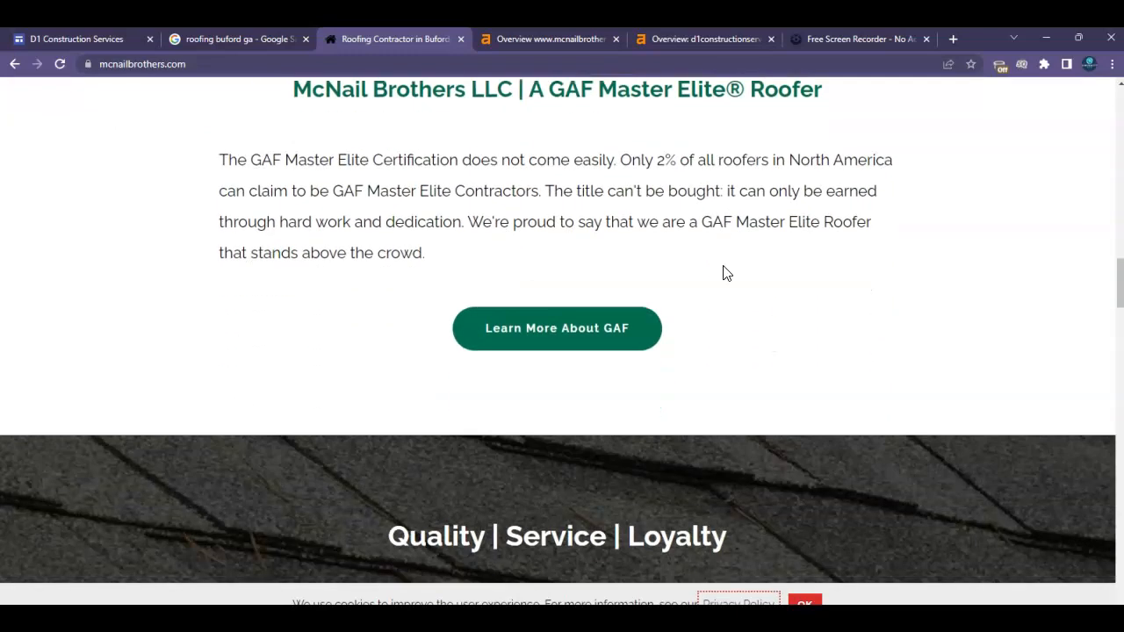
pyautogui.scroll(-3)
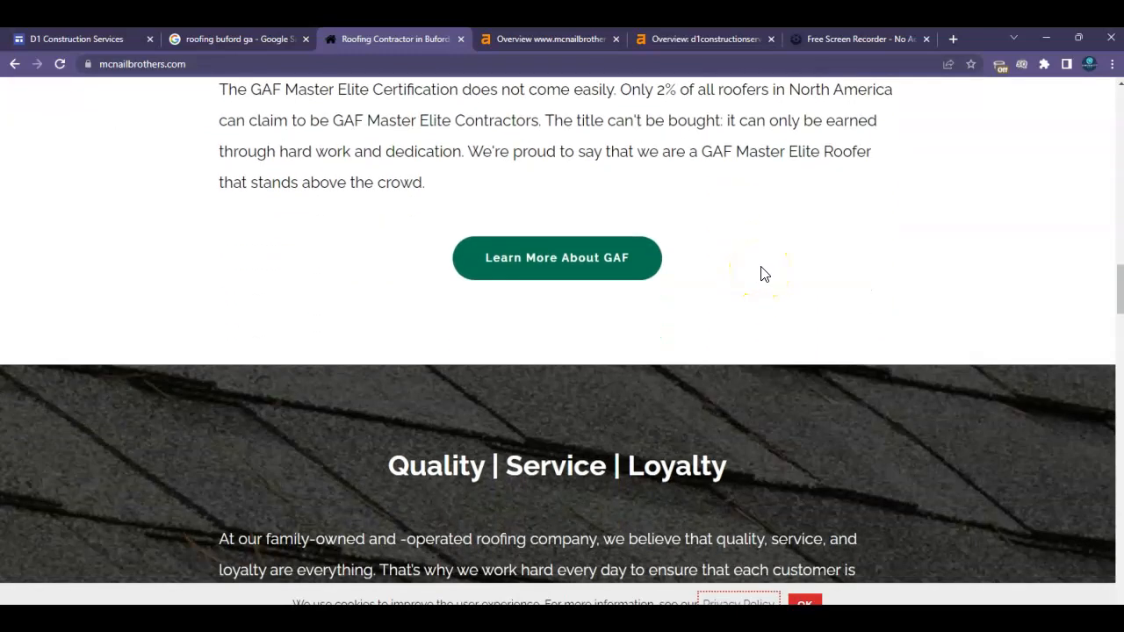
pyautogui.scroll(-3)
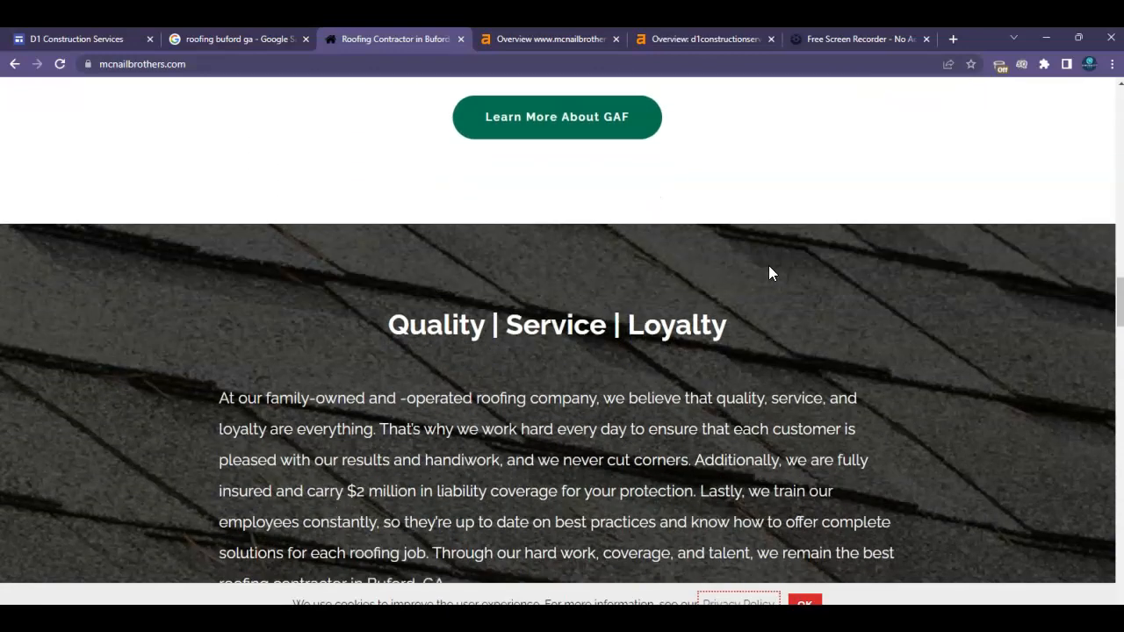
pyautogui.scroll(-3)
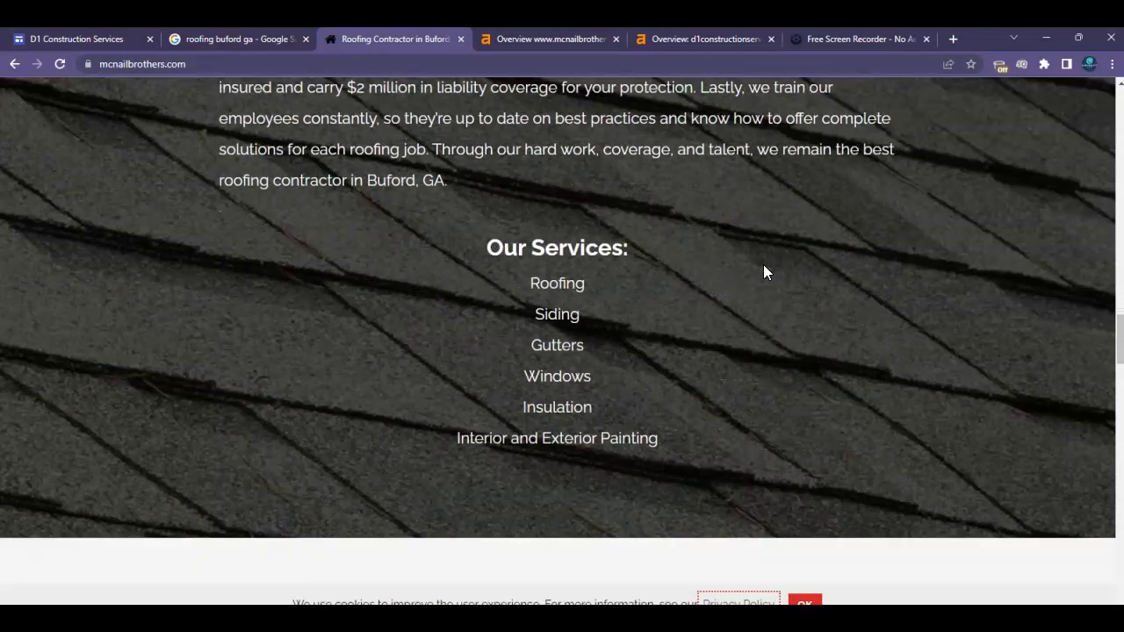
pyautogui.scroll(3)
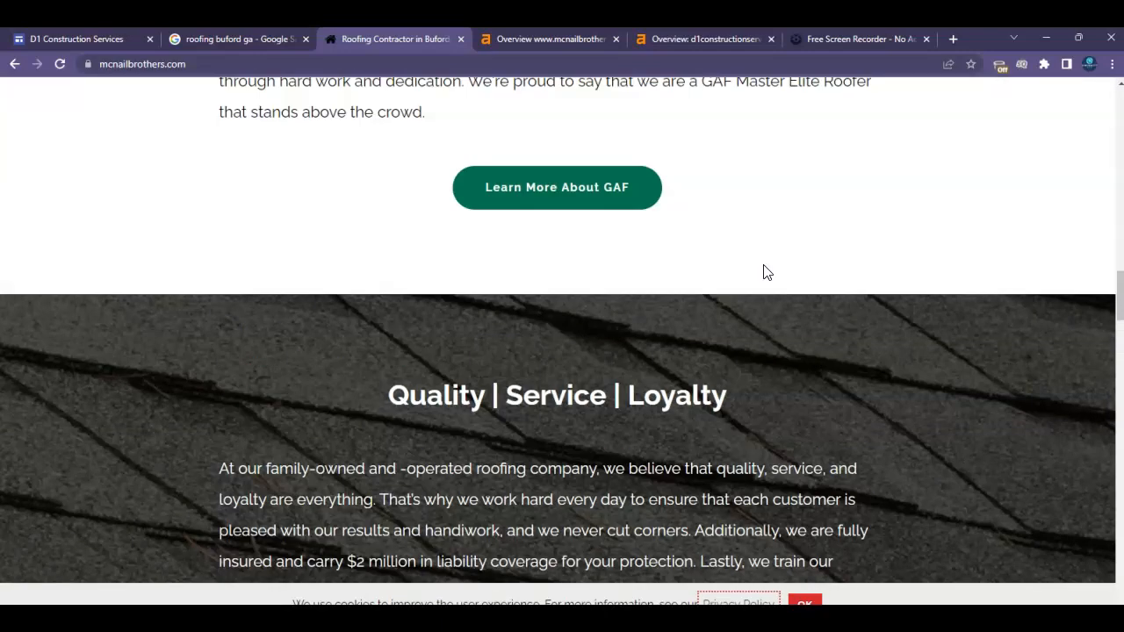
pyautogui.scroll(3)
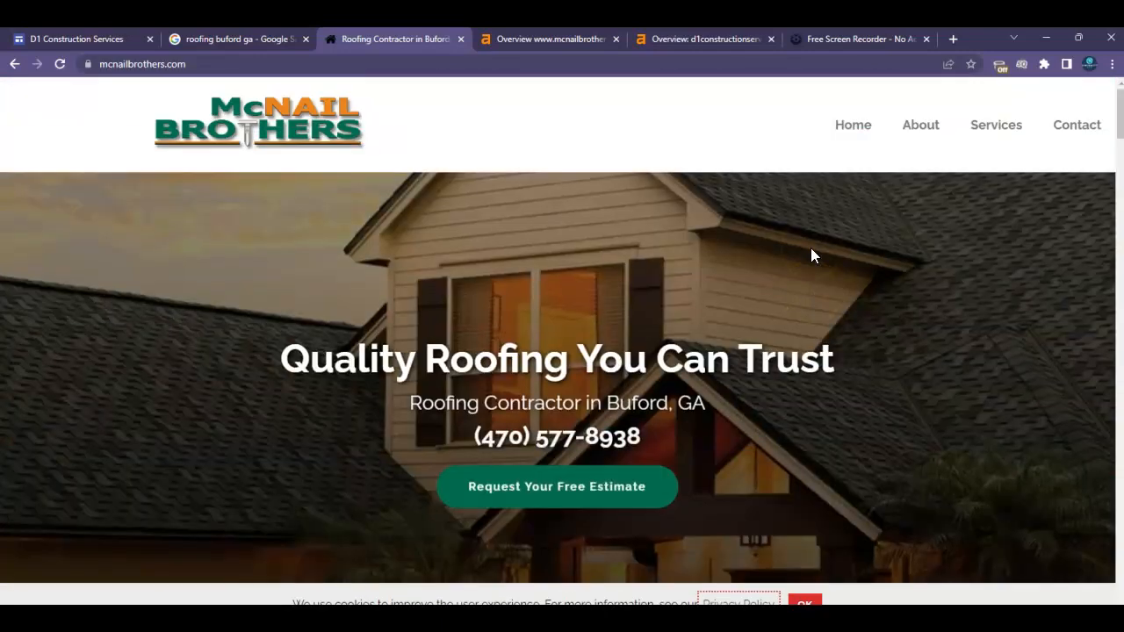
# Step: Finish at the McNail Brothers footer, then bring up the Ahrefs overview of mcnailbrothers.com
pyautogui.scroll(-3)
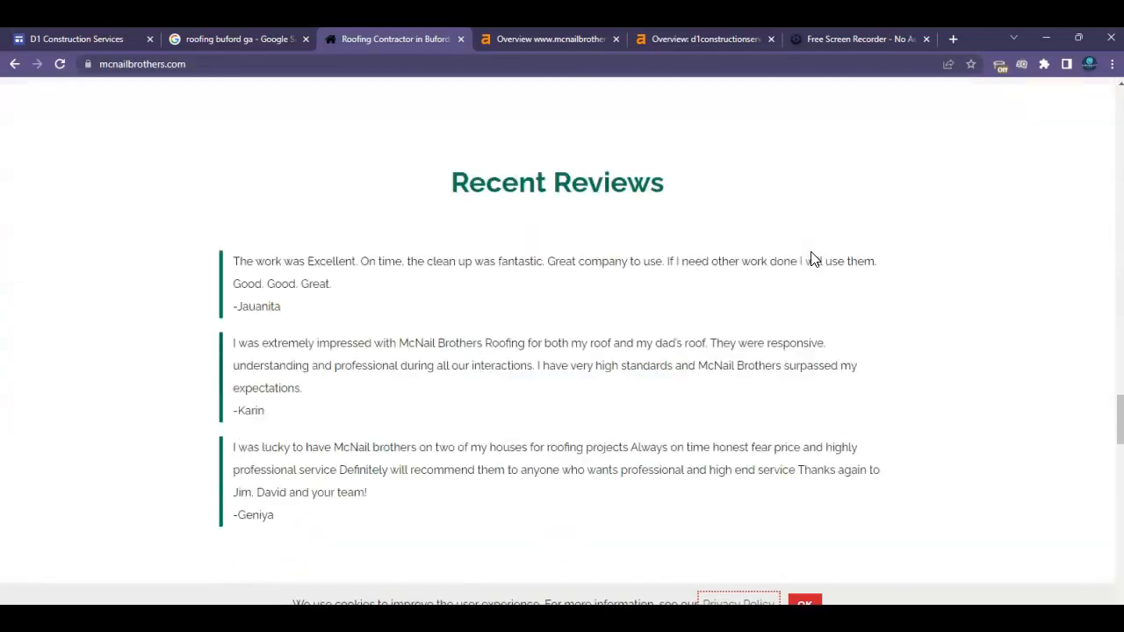
pyautogui.scroll(-3)
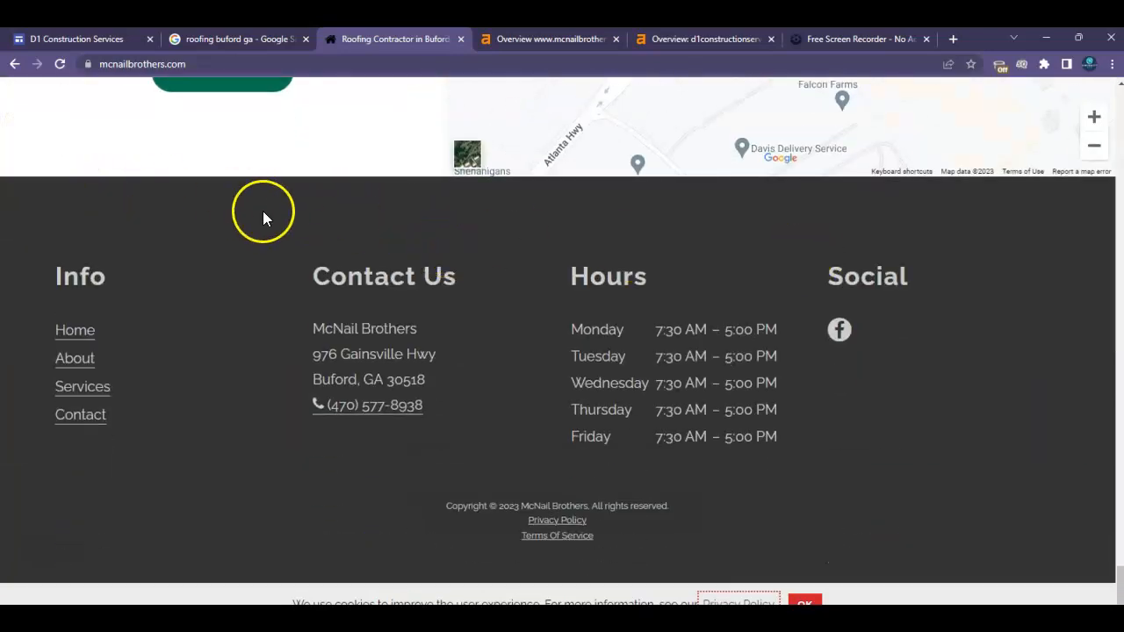
pyautogui.scroll(3)
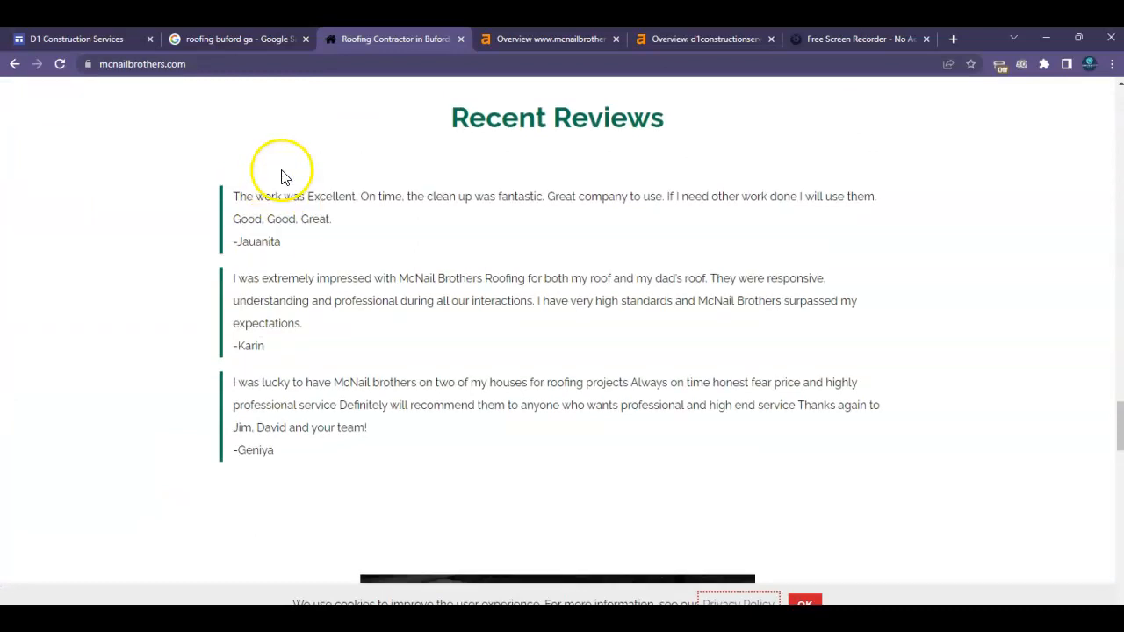
pyautogui.scroll(-3)
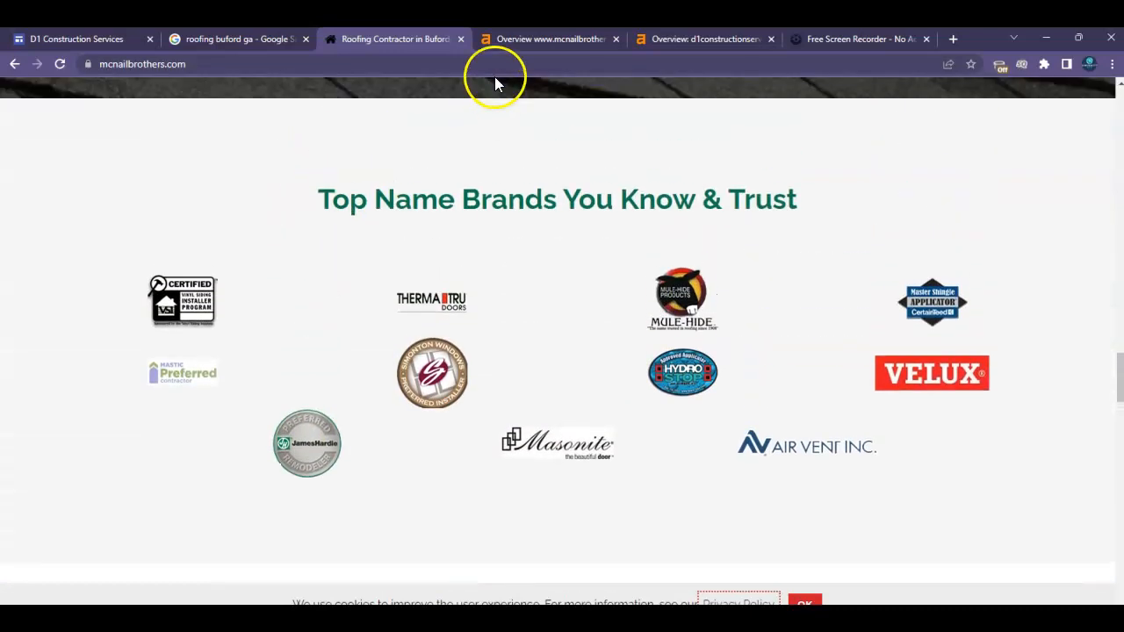
pyautogui.click(548, 38)
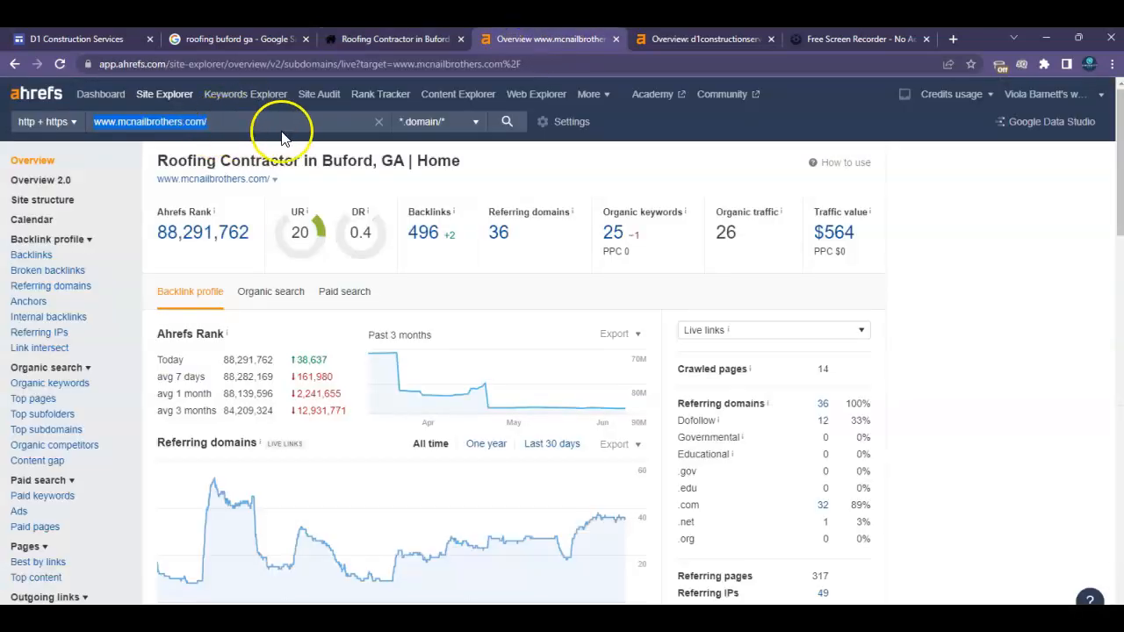
pyautogui.moveTo(55, 107)
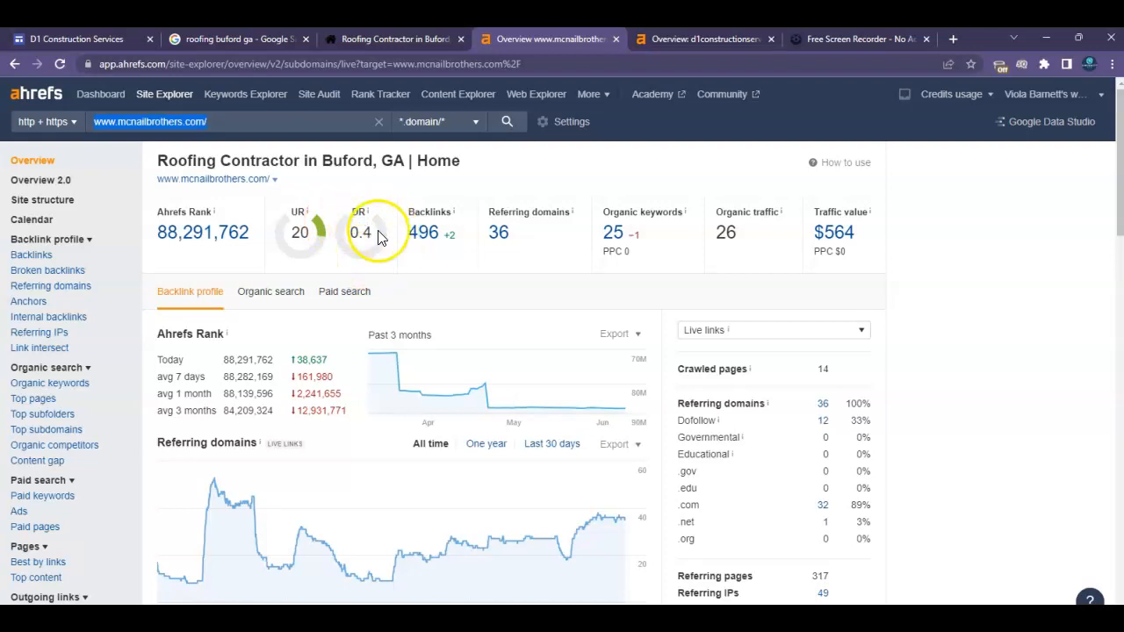
pyautogui.moveTo(337, 235)
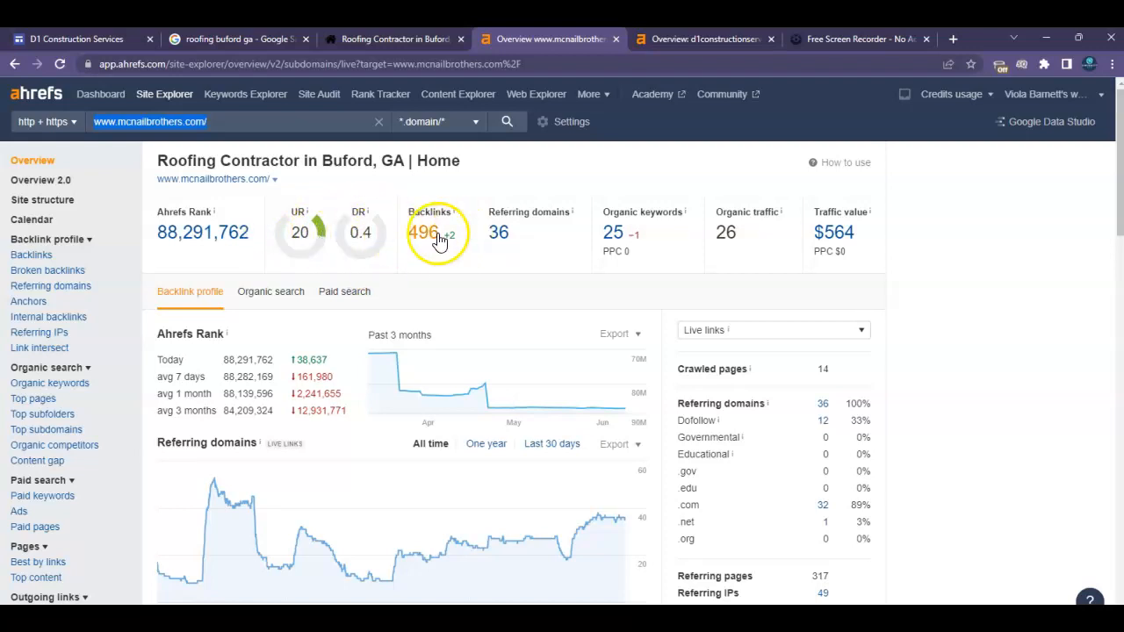
pyautogui.moveTo(430, 238)
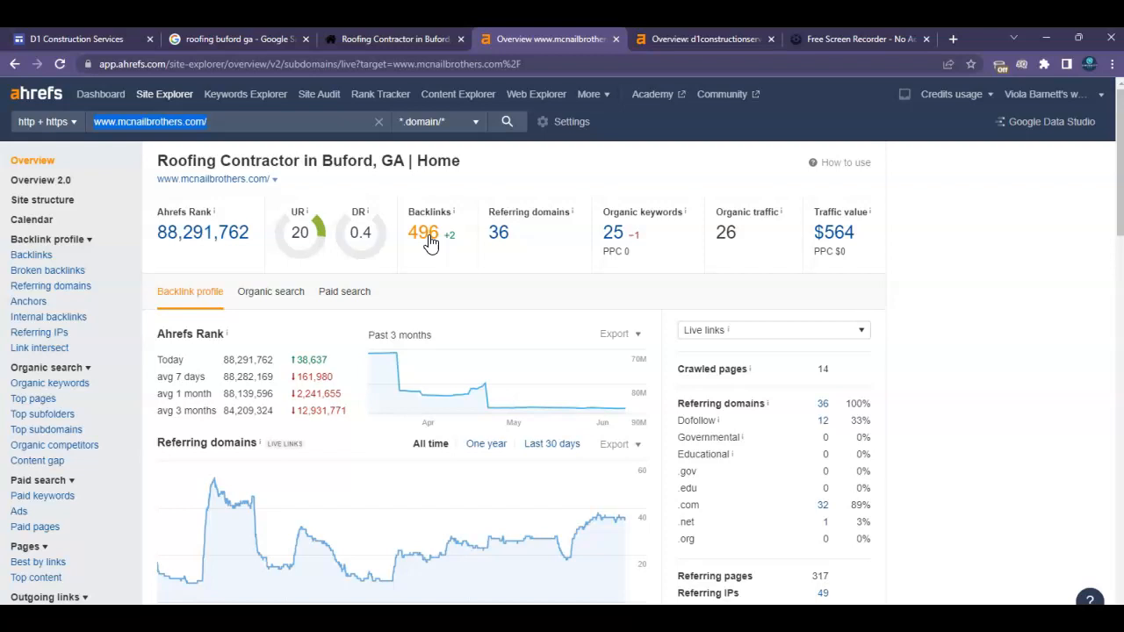
pyautogui.moveTo(277, 234)
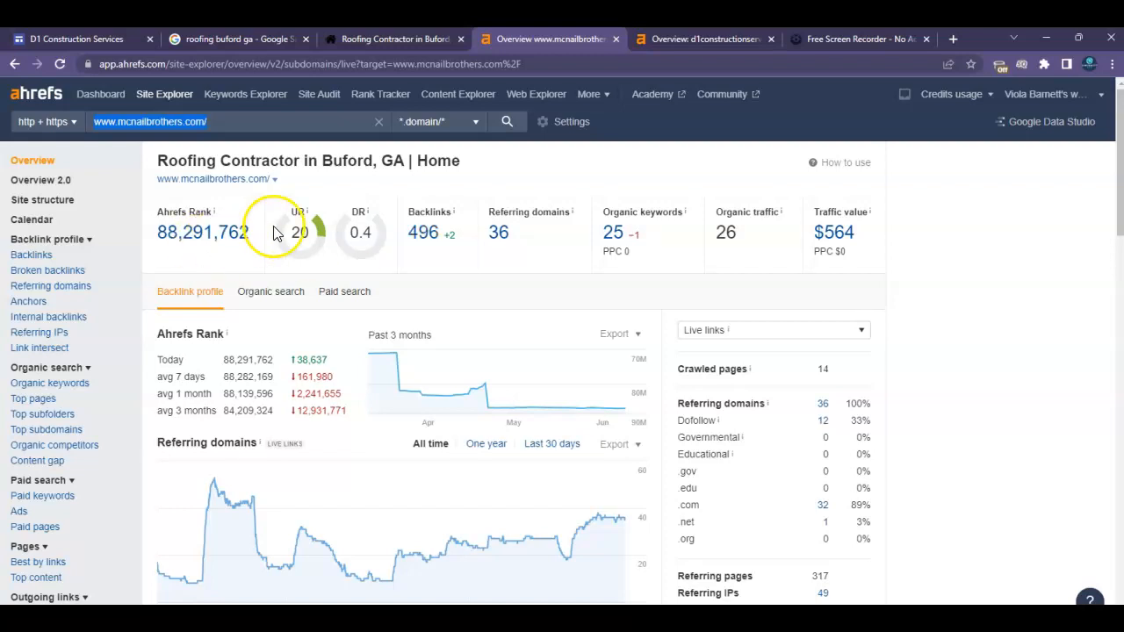
pyautogui.moveTo(383, 235)
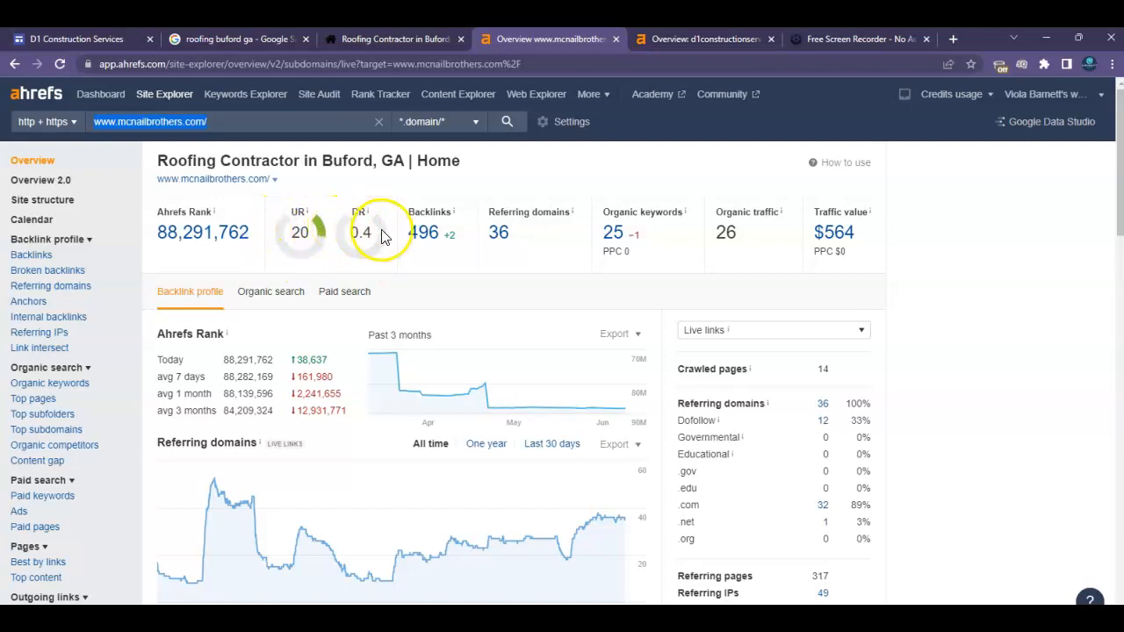
pyautogui.moveTo(427, 244)
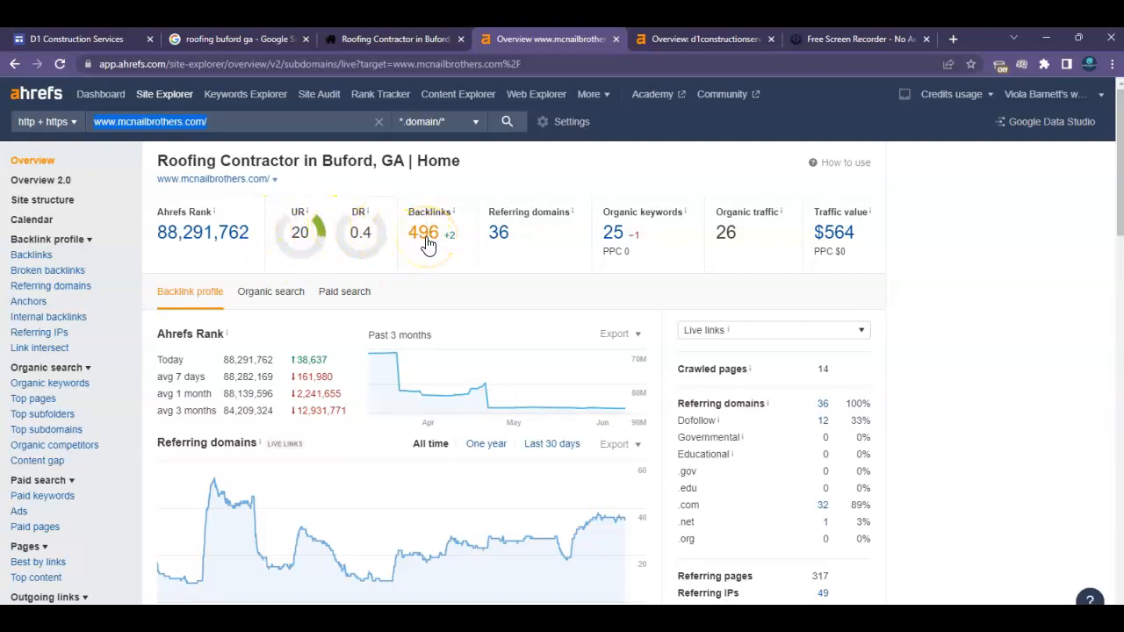
pyautogui.moveTo(623, 237)
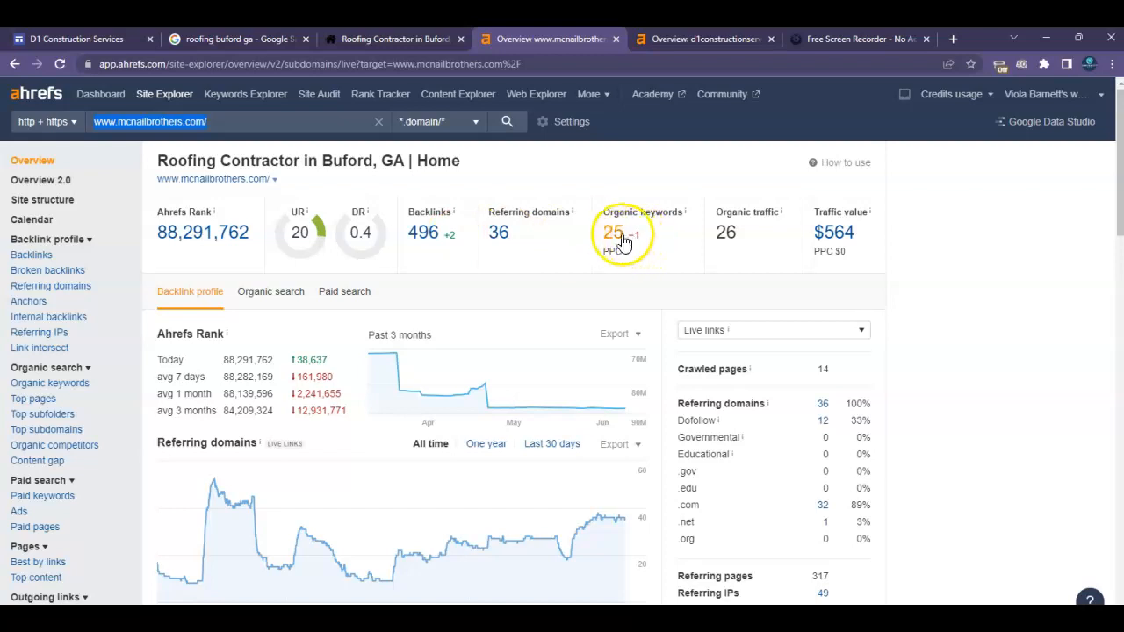
# Step: Open the Organic keywords report for mcnailbrothers.com from the Ahrefs overview
pyautogui.click(615, 231)
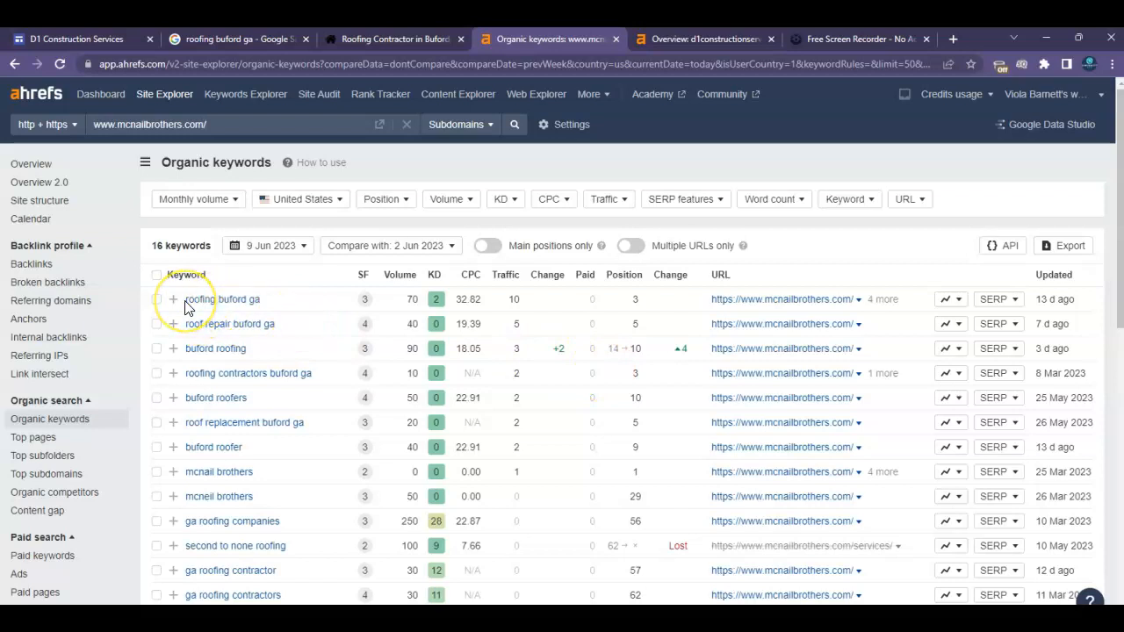
# Step: Review the 16 organic keywords with volume and position, then return to the D1 Construction Services site
pyautogui.click(172, 298)
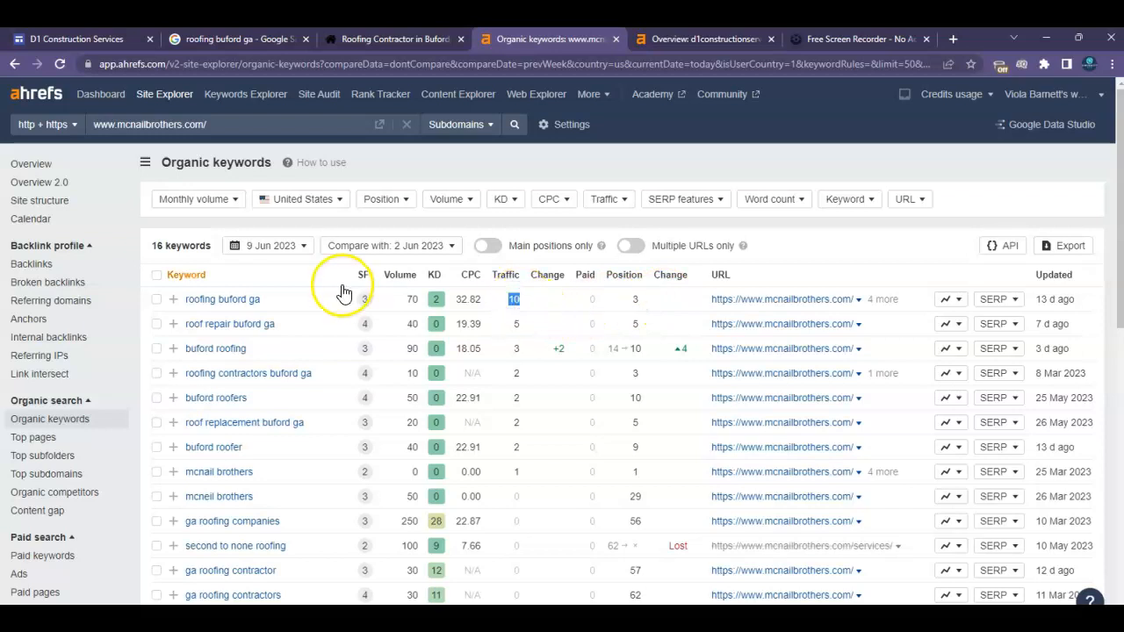
pyautogui.moveTo(447, 329)
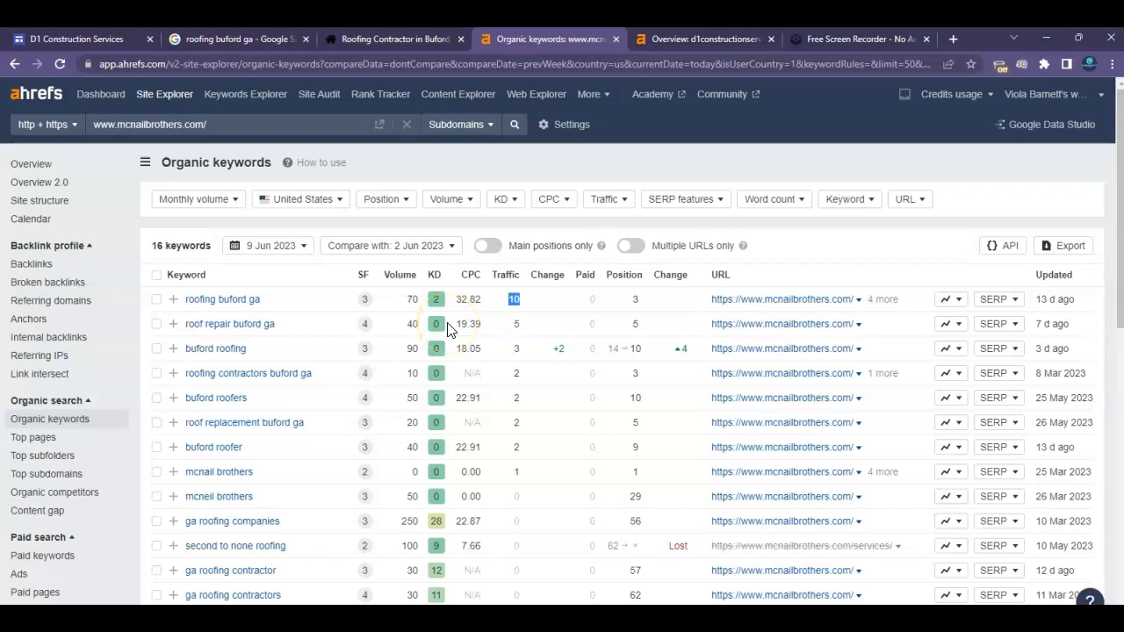
pyautogui.moveTo(302, 337)
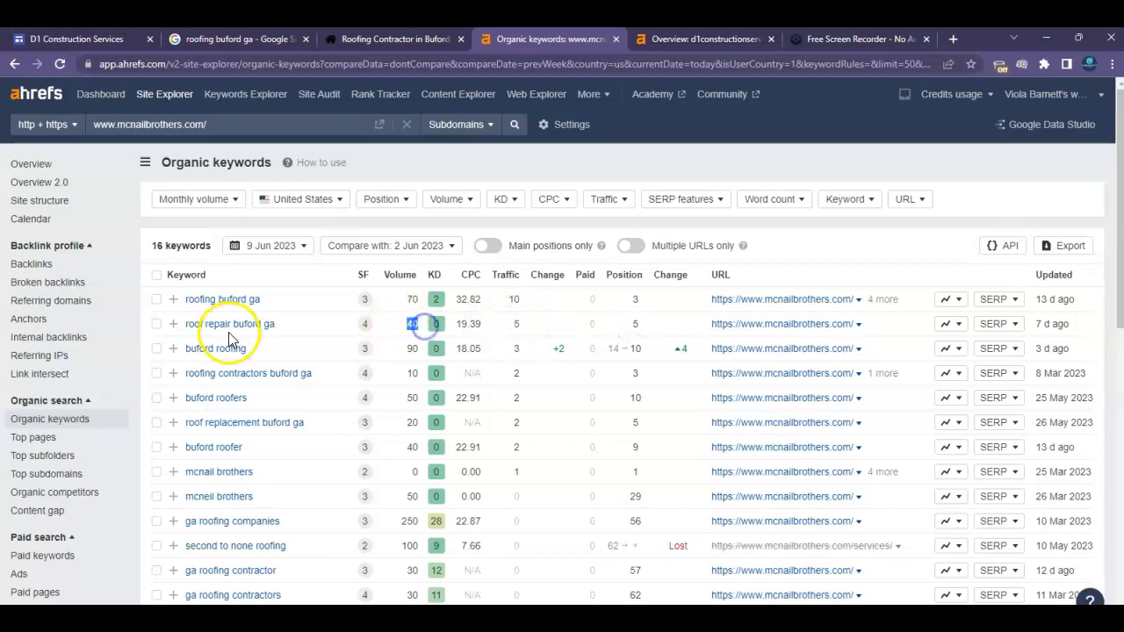
pyautogui.moveTo(642, 330)
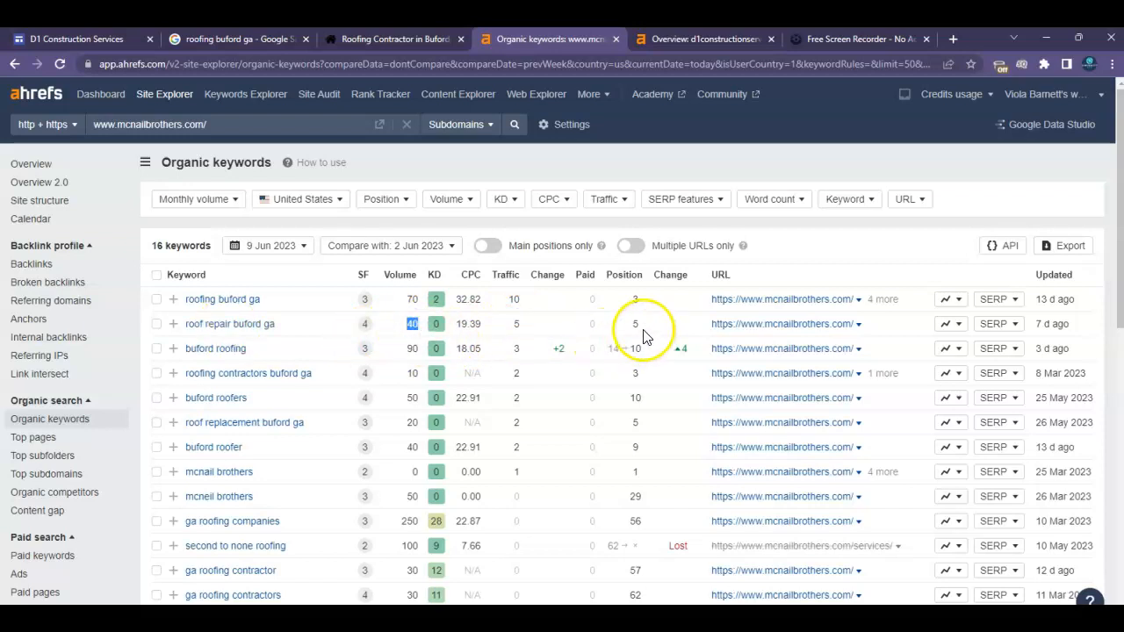
pyautogui.moveTo(331, 412)
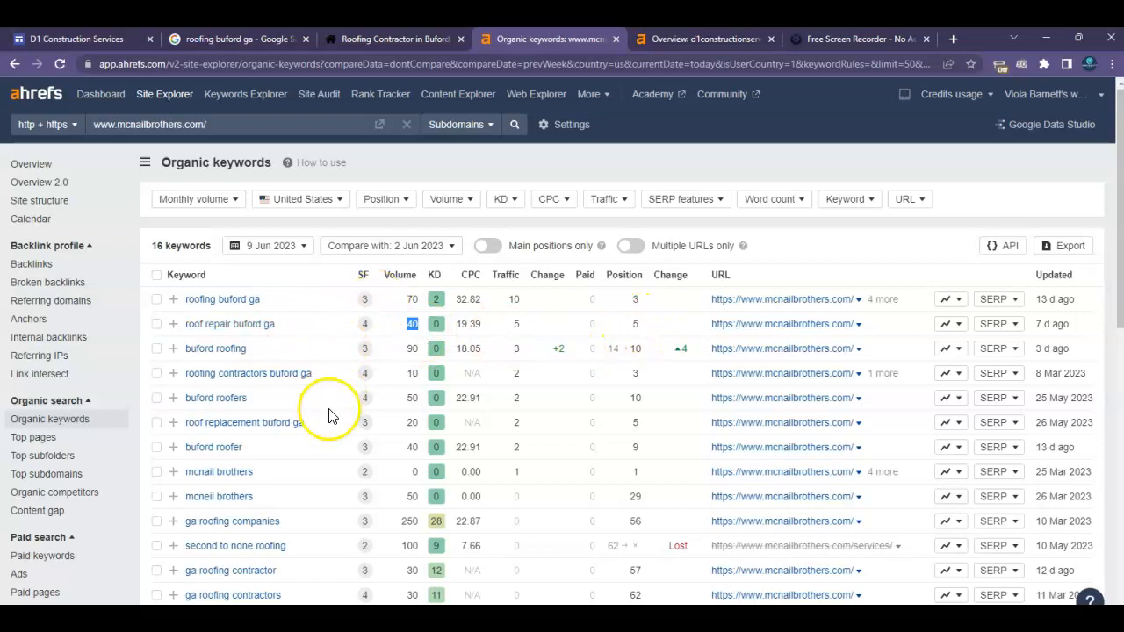
pyautogui.scroll(-3)
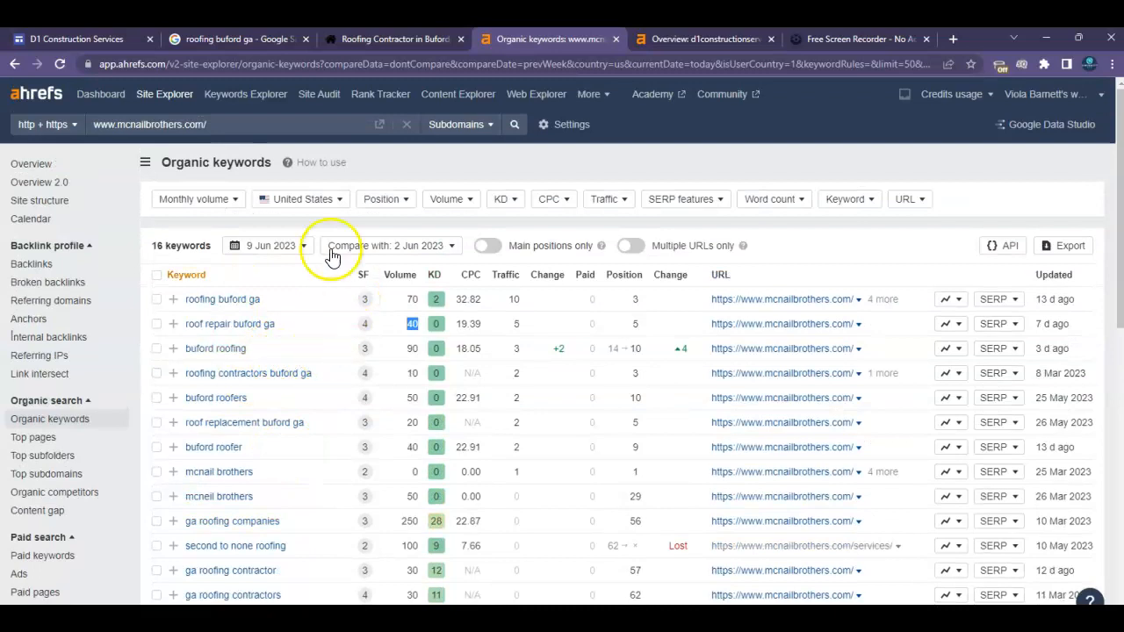
pyautogui.moveTo(396, 39)
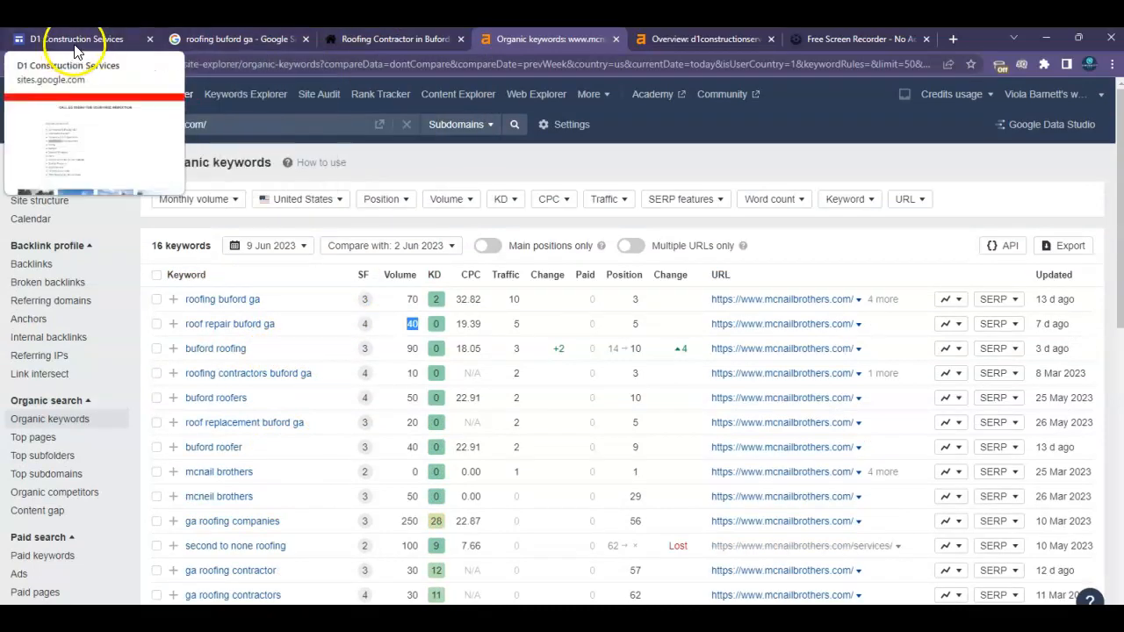
pyautogui.click(77, 39)
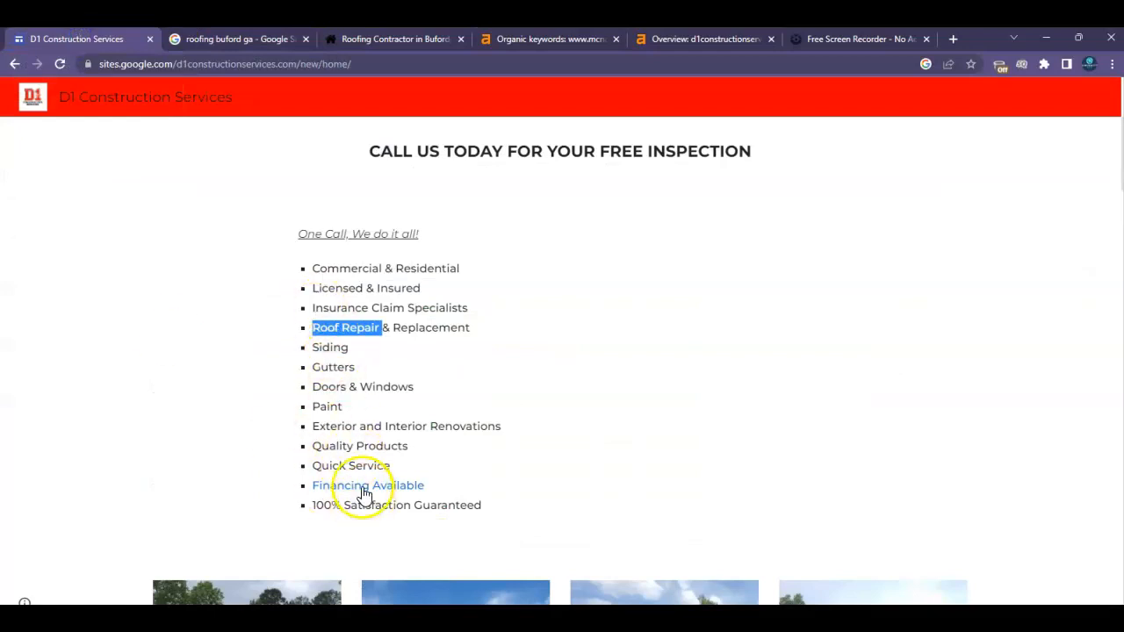
pyautogui.moveTo(292, 285)
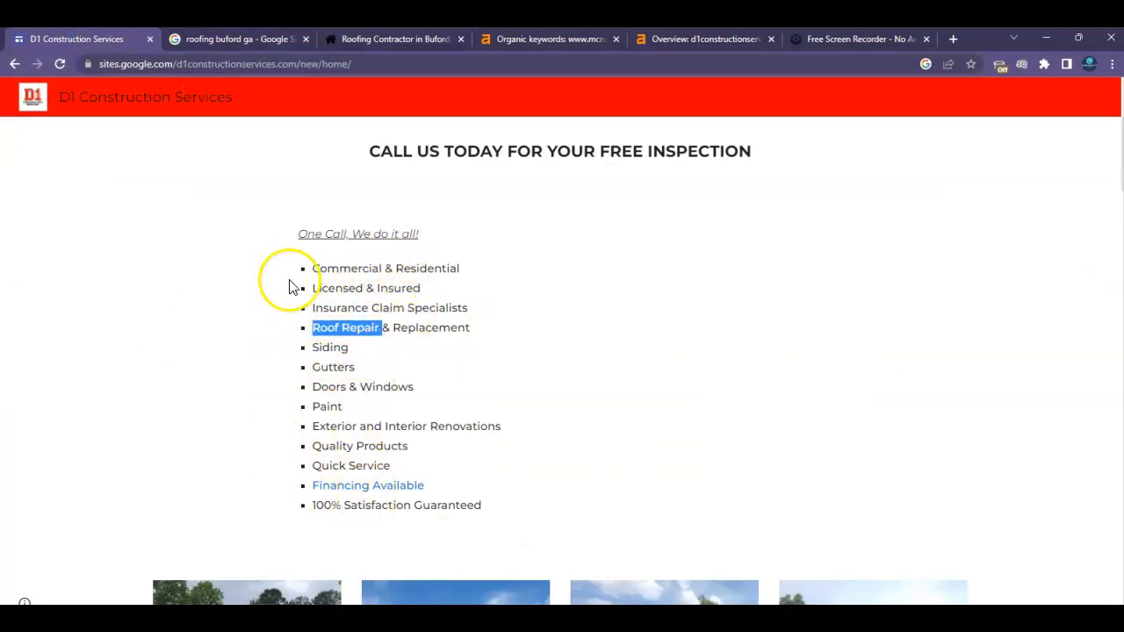
pyautogui.moveTo(373, 267)
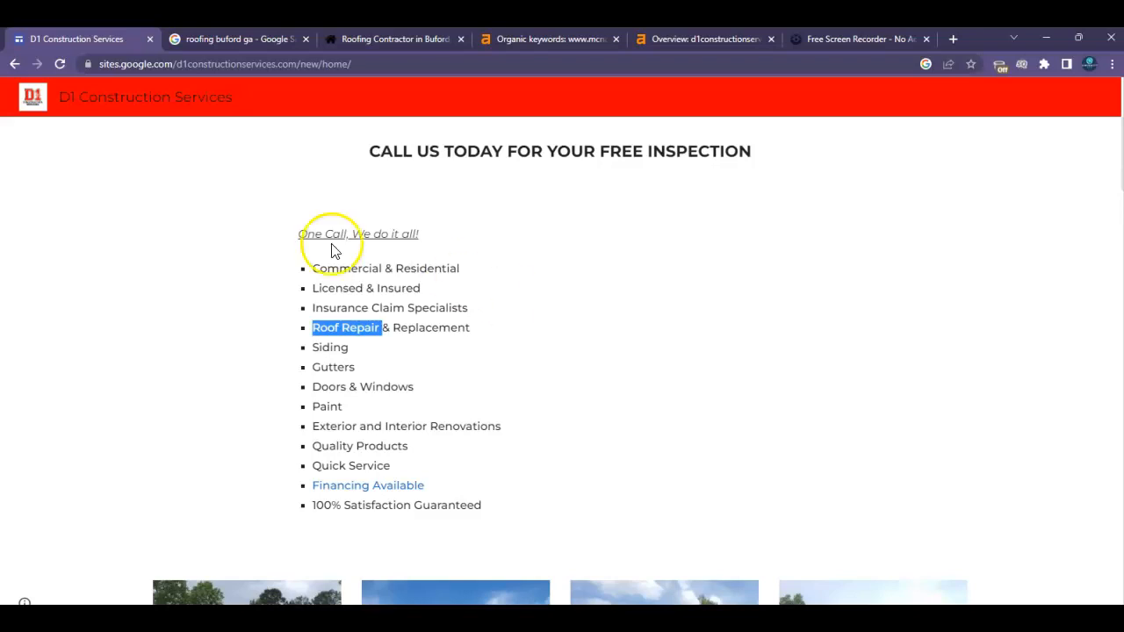
pyautogui.moveTo(416, 281)
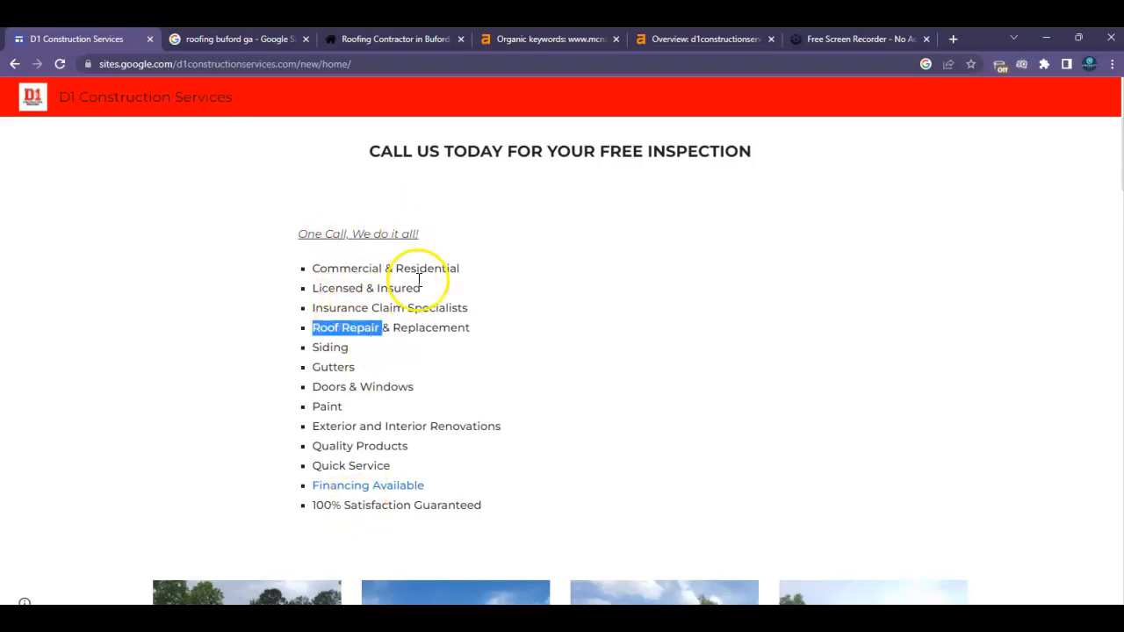
pyautogui.click(703, 38)
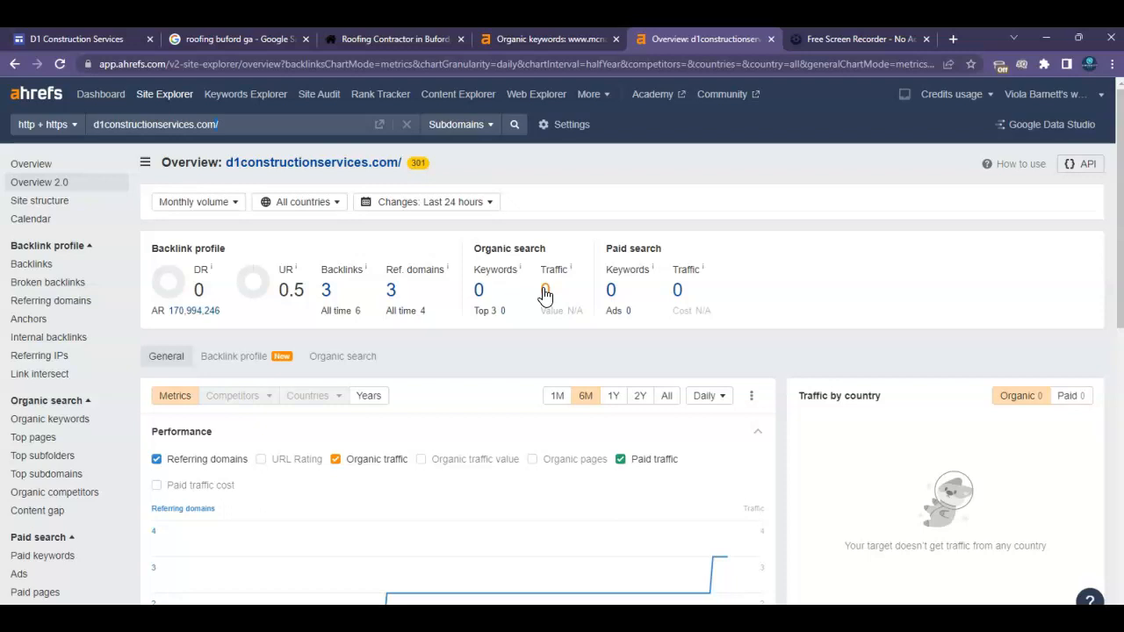
# Step: Return from the d1constructionservices.com Ahrefs overview to the D1 Construction Services site
pyautogui.click(79, 39)
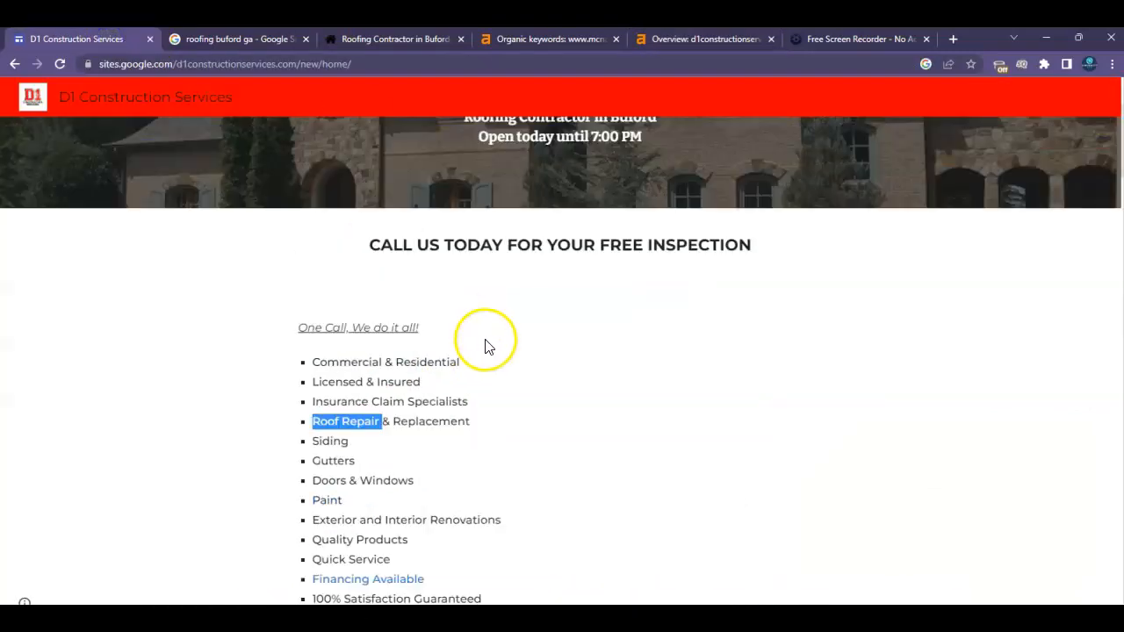
# Step: Scroll to the roof project photo gallery and start saving the third project photo
pyautogui.scroll(-3)
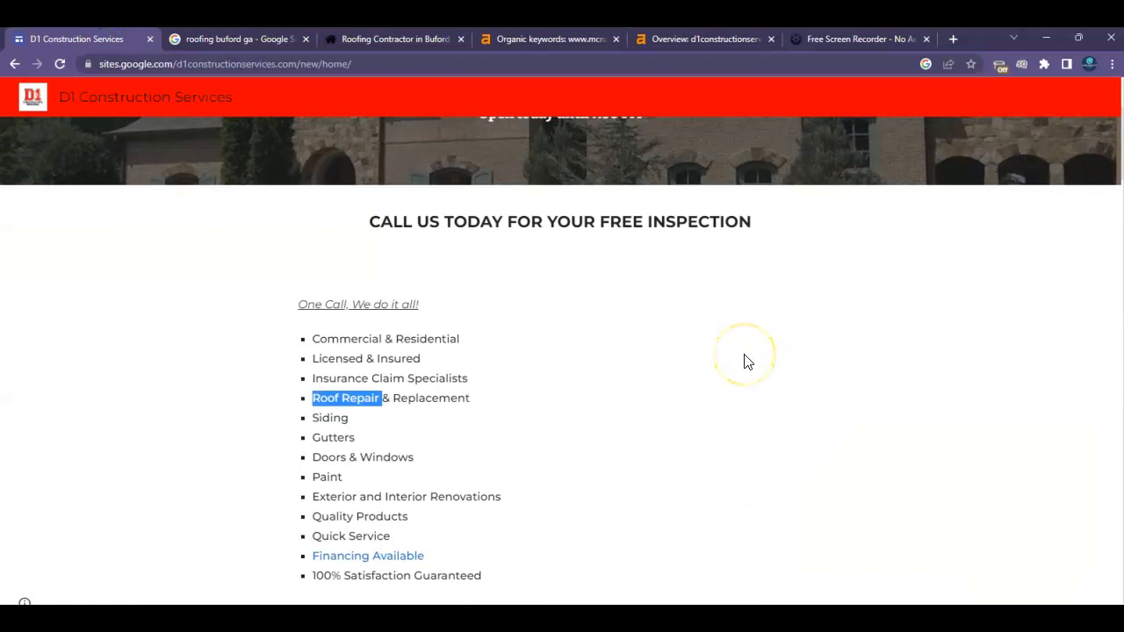
pyautogui.scroll(-3)
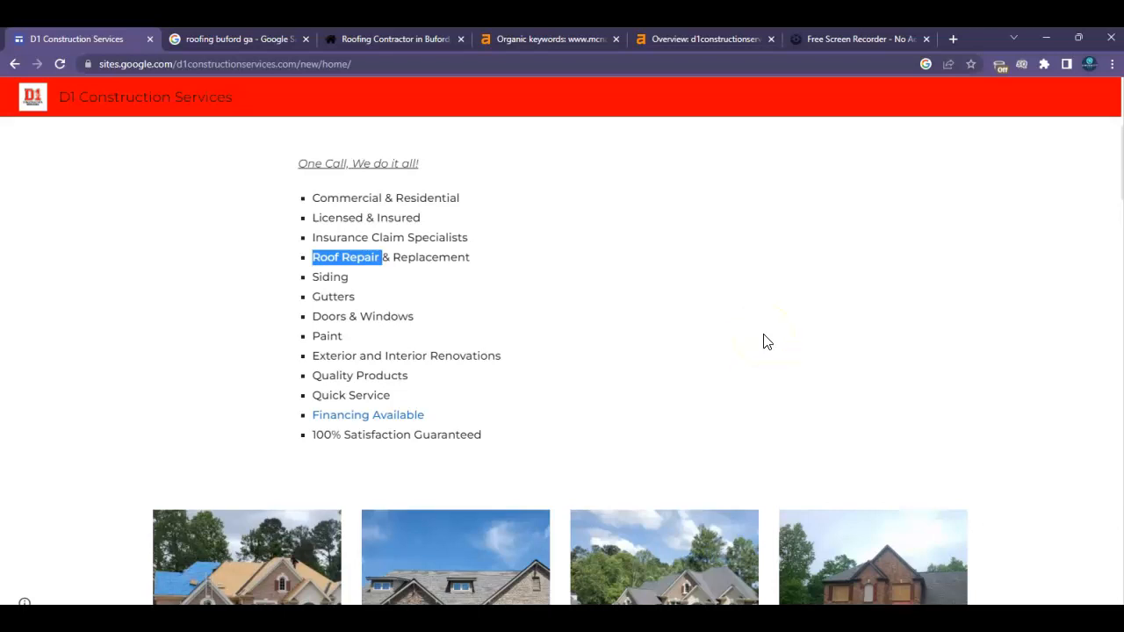
pyautogui.scroll(-3)
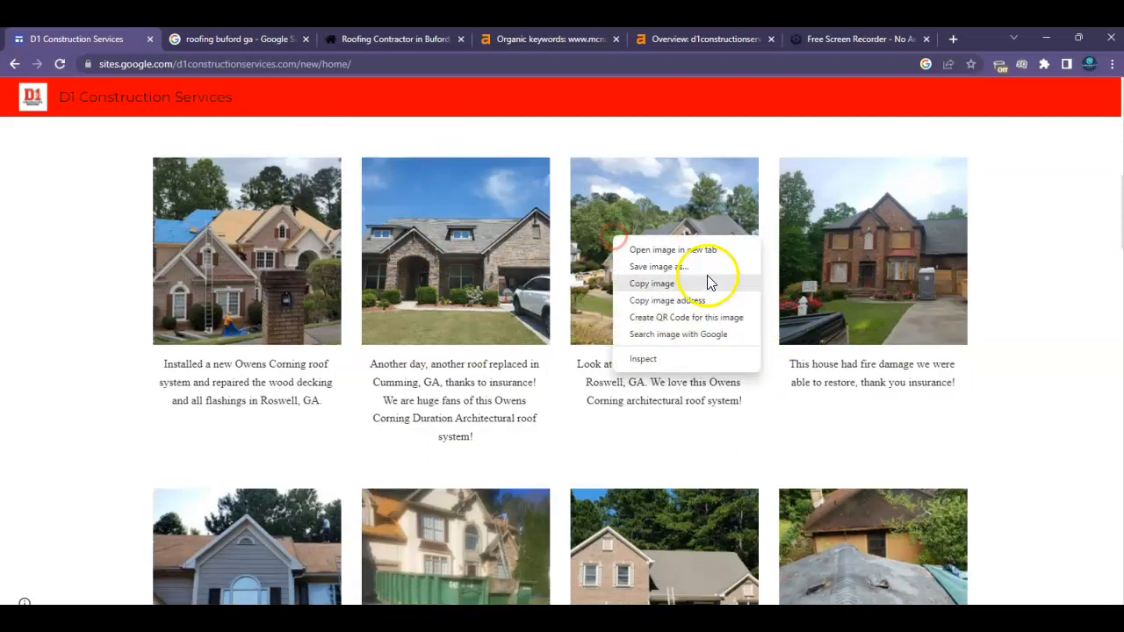
pyautogui.click(676, 263)
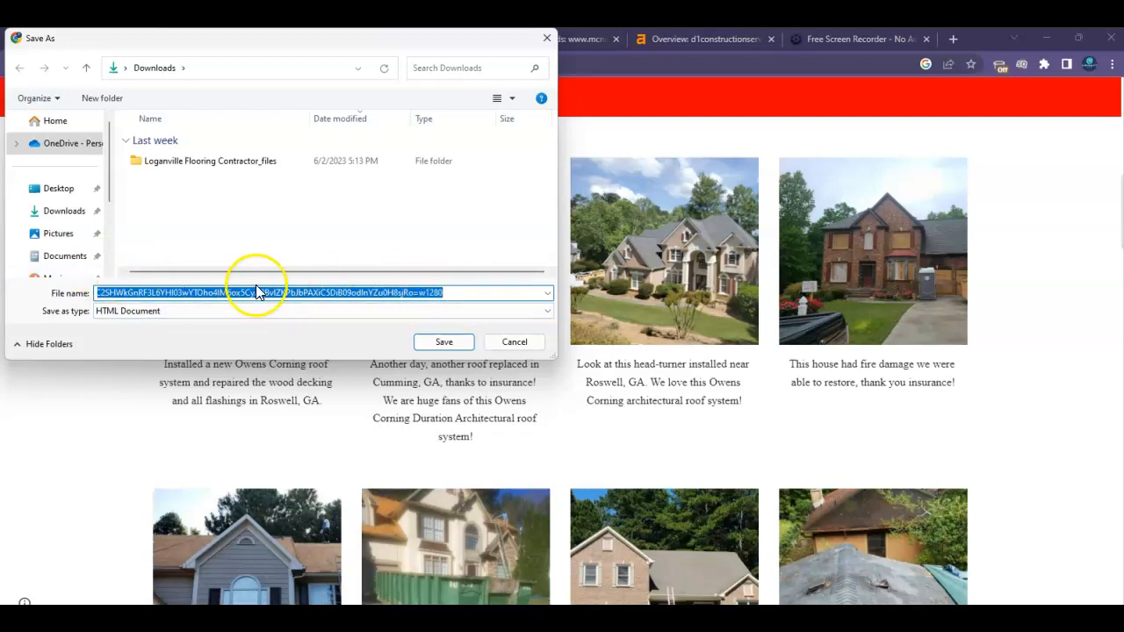
pyautogui.moveTo(513, 341)
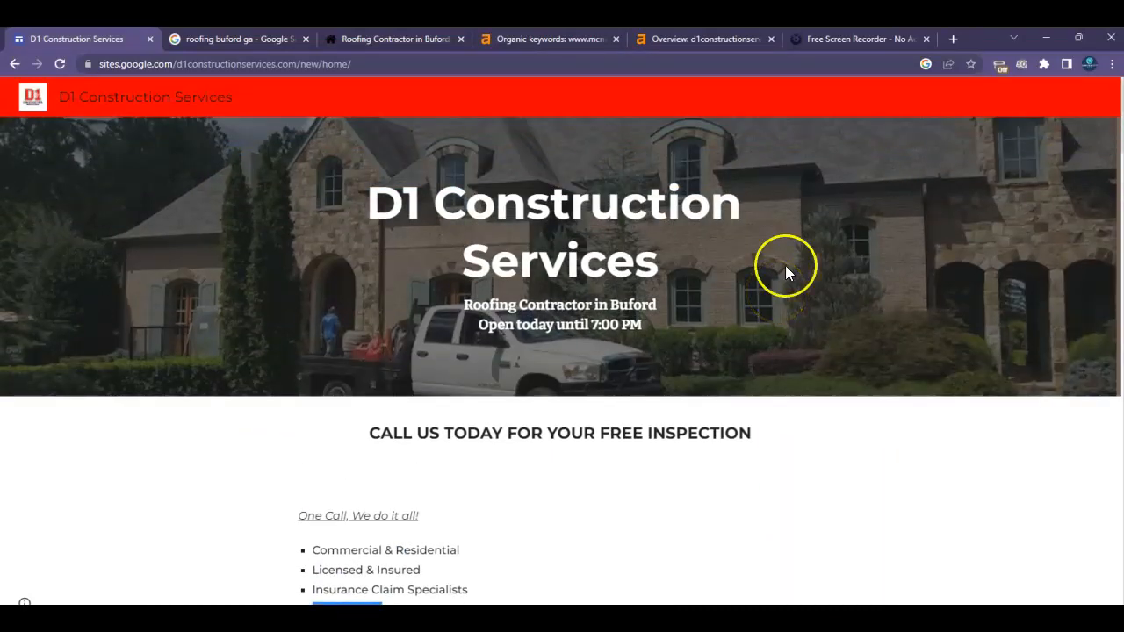
pyautogui.moveTo(766, 228)
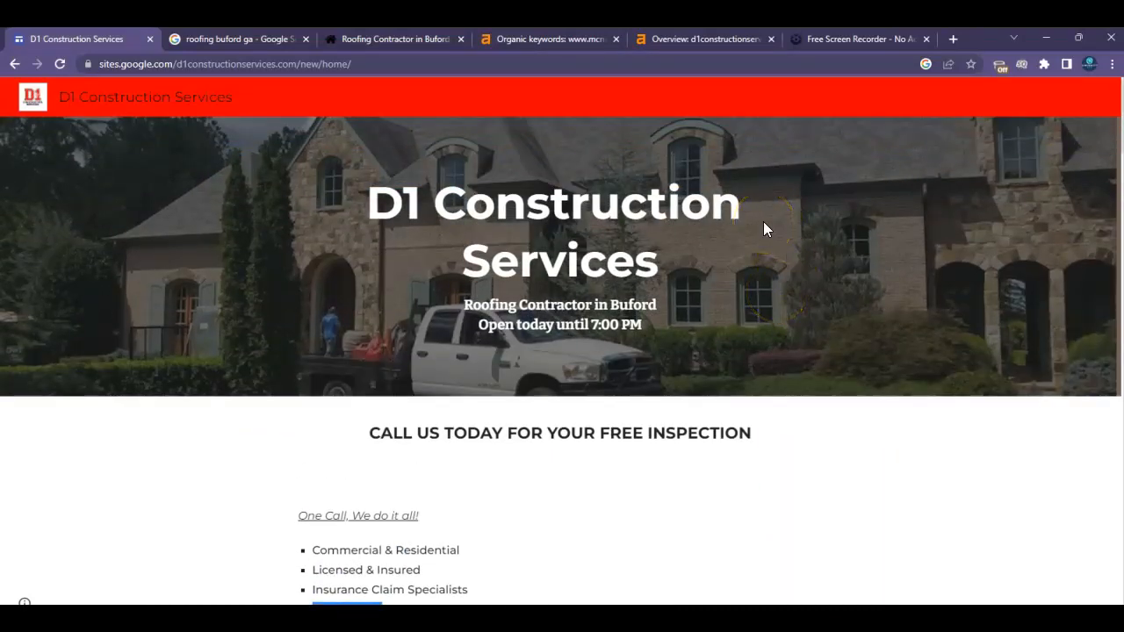